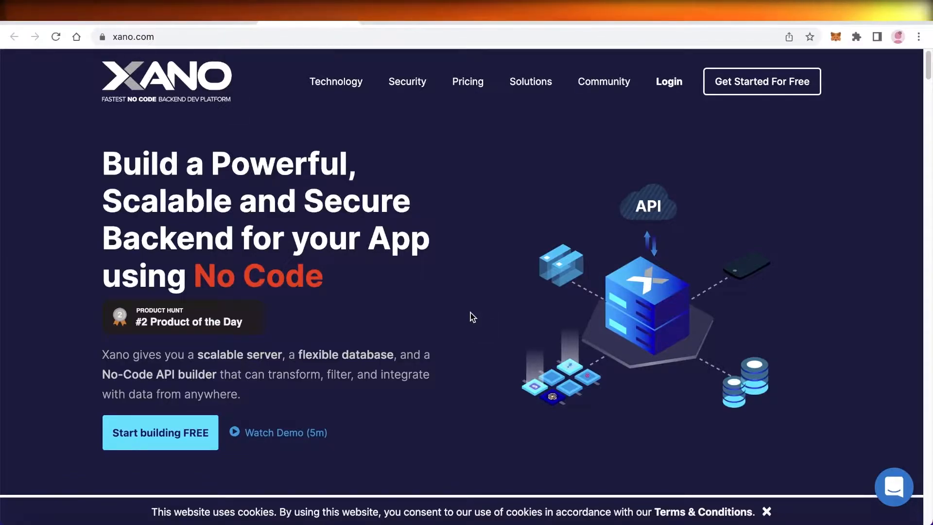
- Scroll the homepage down to the 'Launch scalable products faster' benefits and flexible-database Build section
scroll(down, 3)
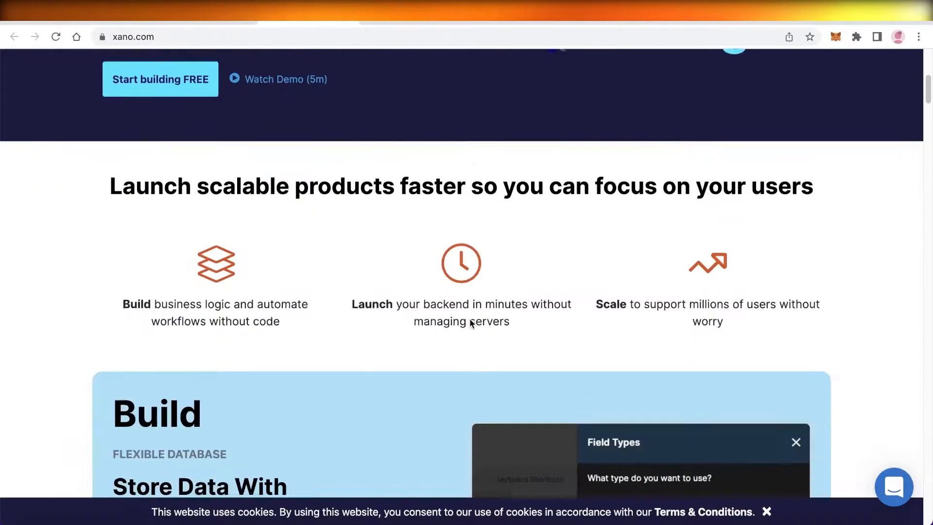
scroll(up, 3)
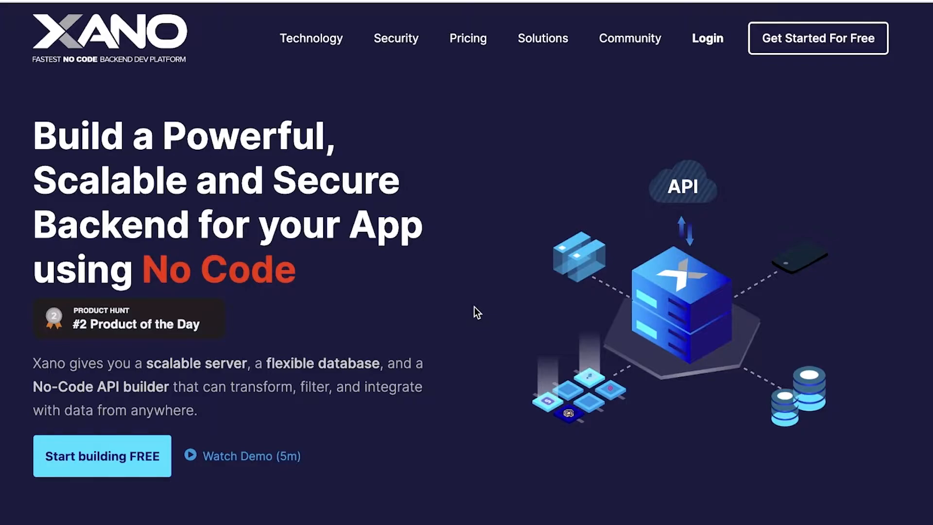
scroll(down, 3)
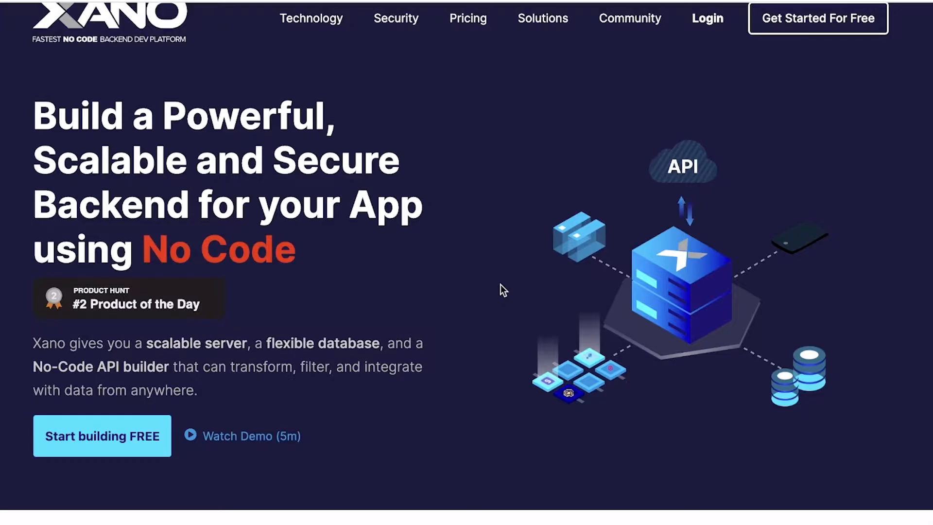
scroll(down, 3)
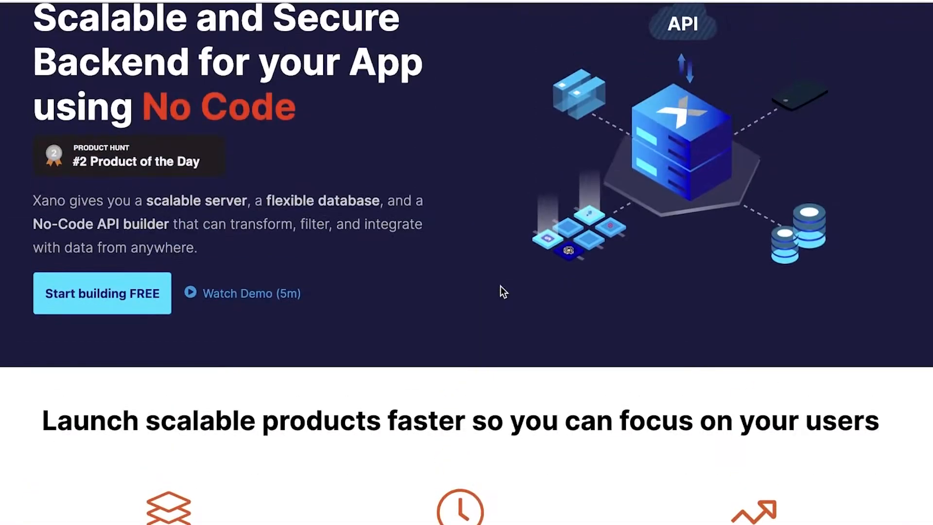
scroll(up, 3)
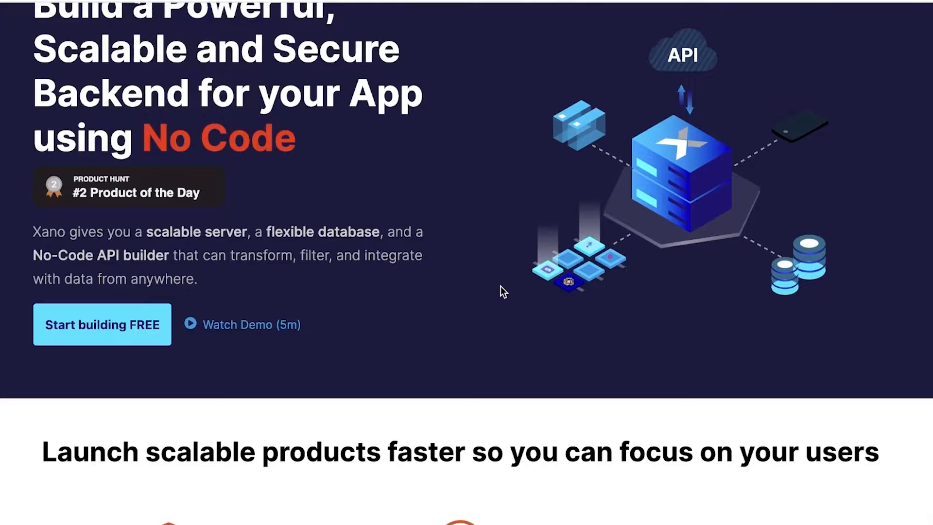
scroll(up, 3)
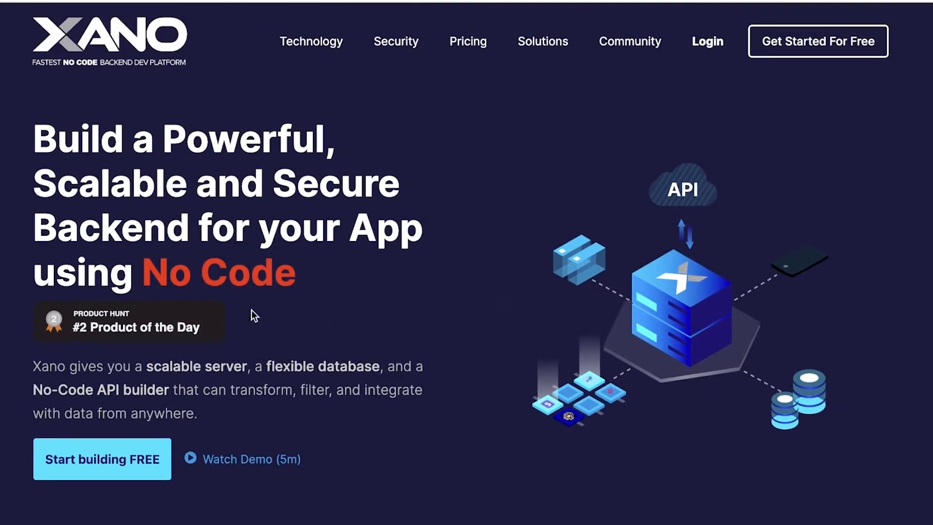
scroll(down, 3)
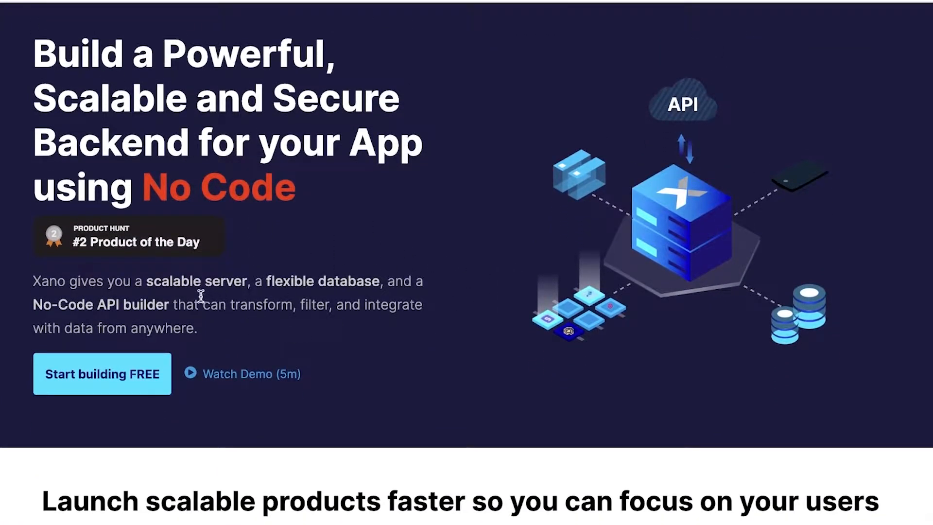
mouse_move(340, 276)
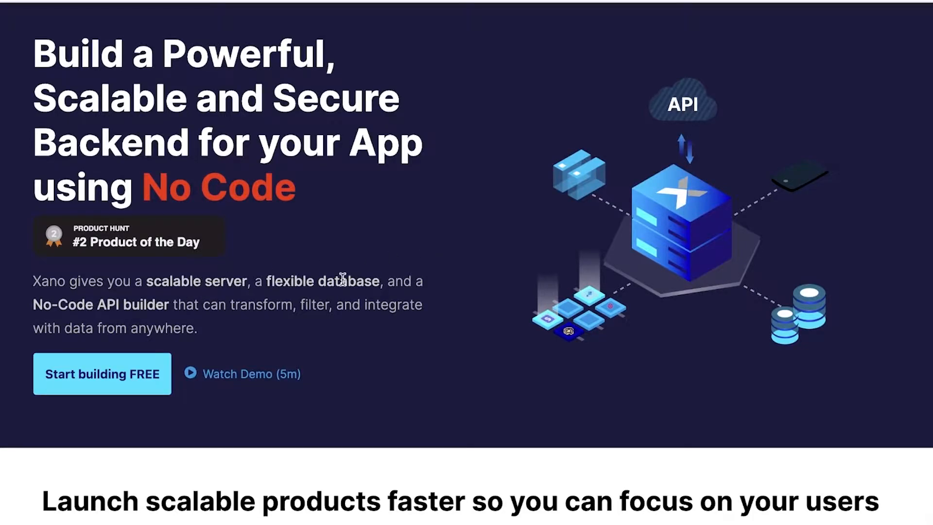
mouse_move(86, 318)
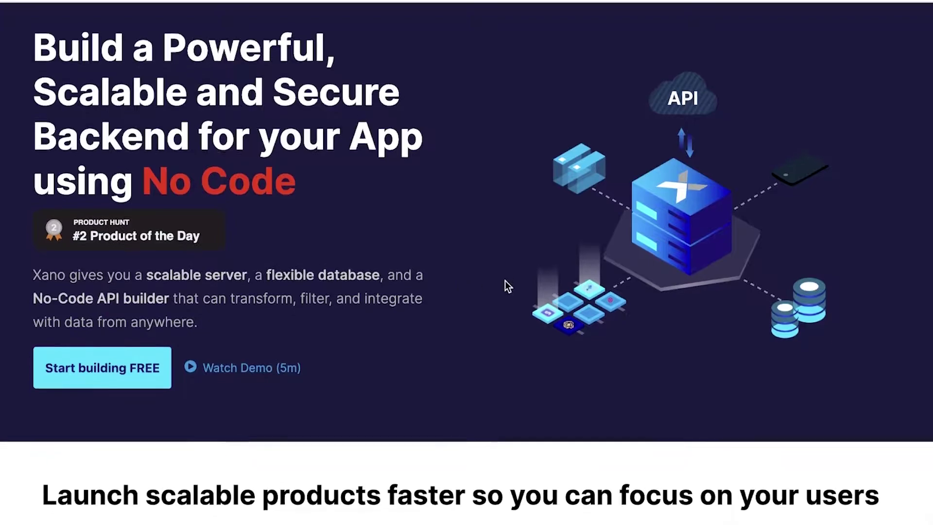
scroll(down, 3)
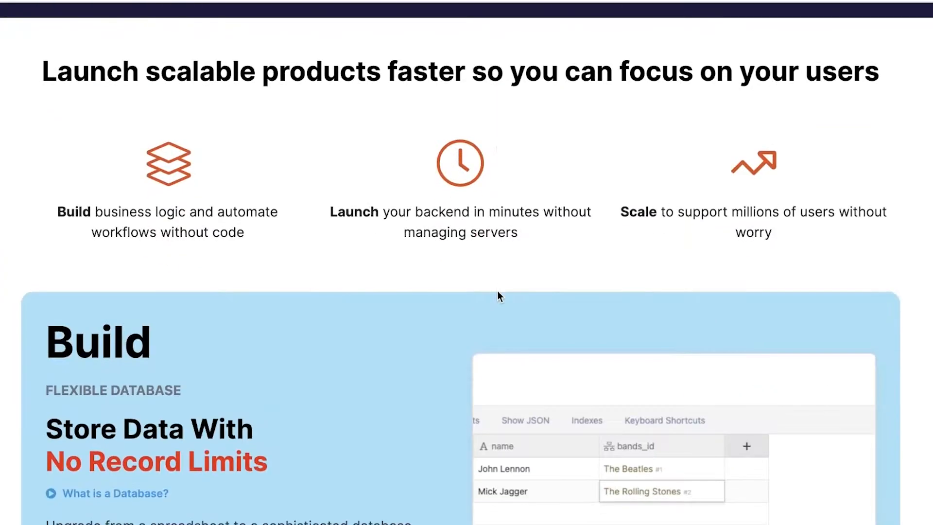
scroll(up, 3)
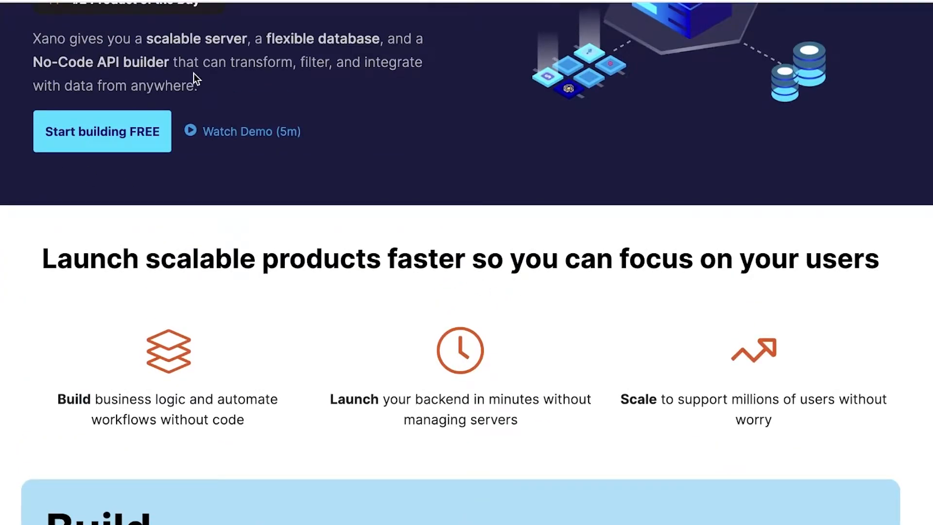
scroll(down, 3)
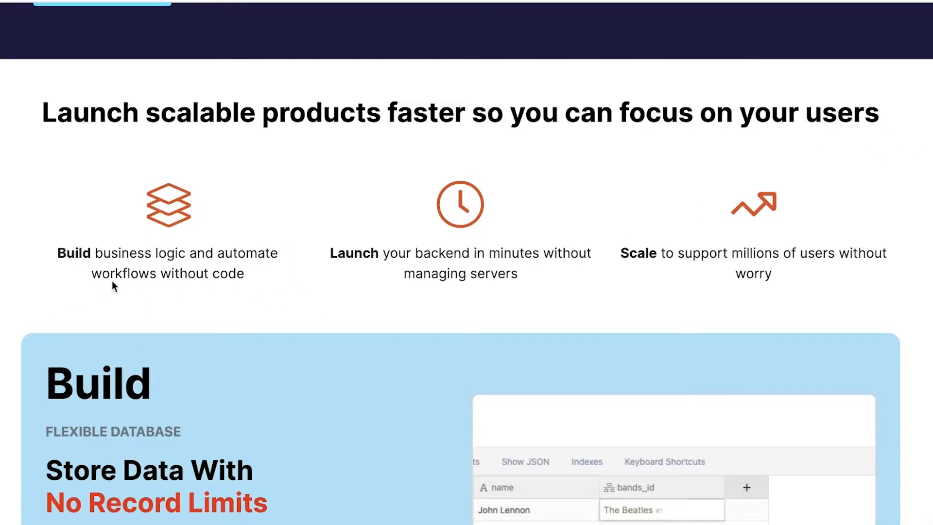
mouse_move(395, 240)
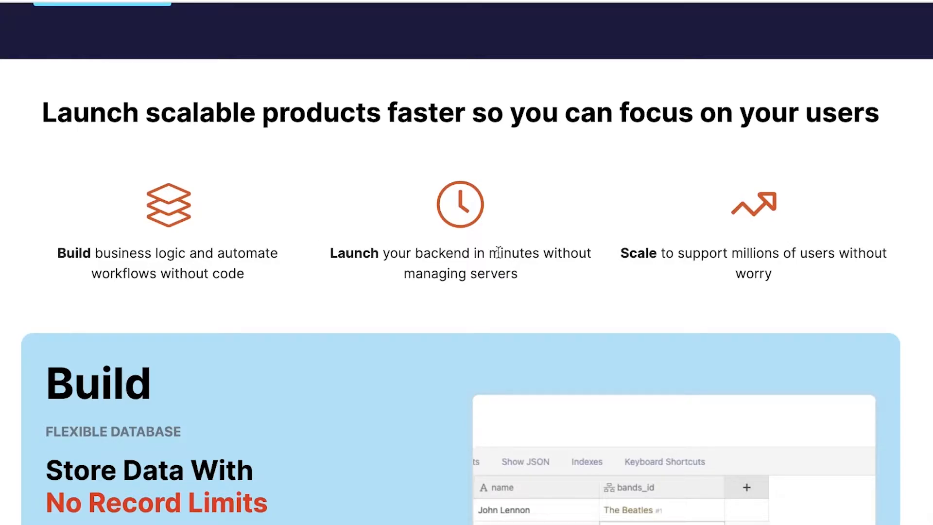
- Explore the flexible database demo, then scroll to 'Transform Data And Automate Workflows'
scroll(down, 3)
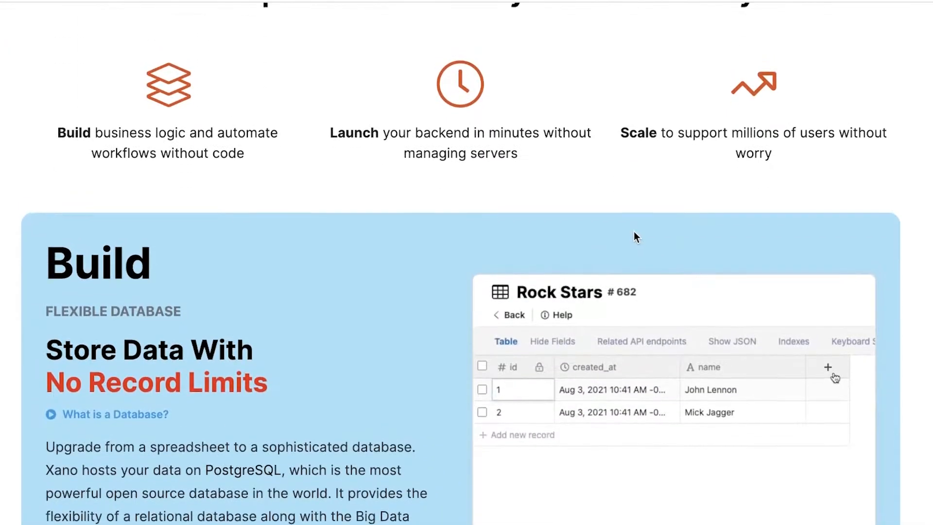
click(826, 367)
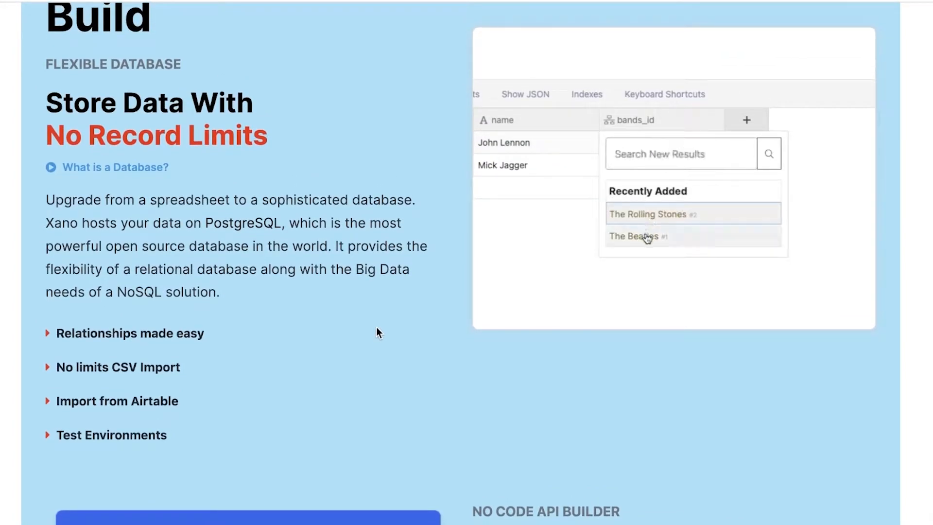
click(636, 236)
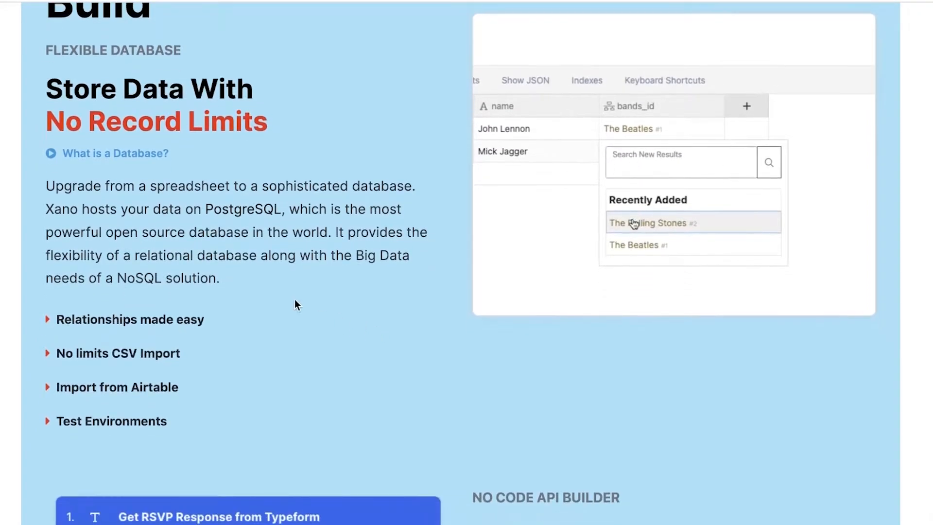
click(647, 222)
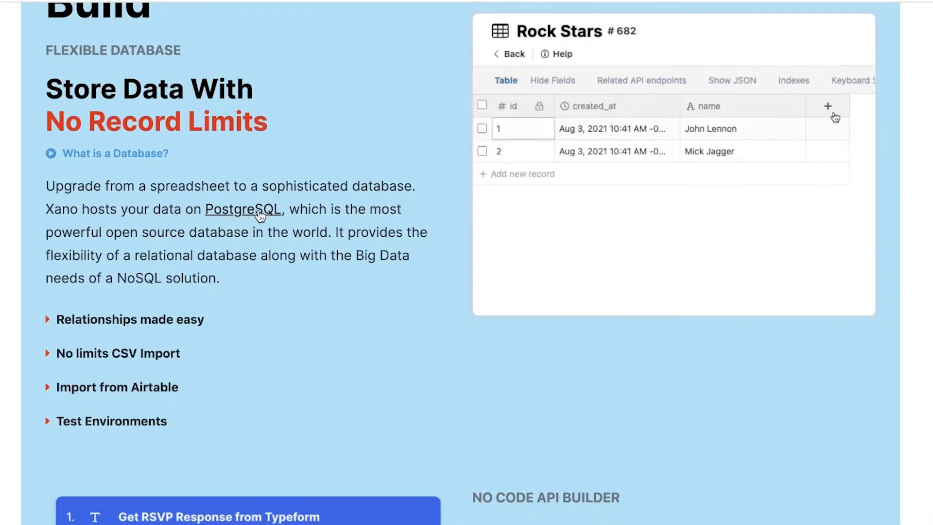
click(827, 106)
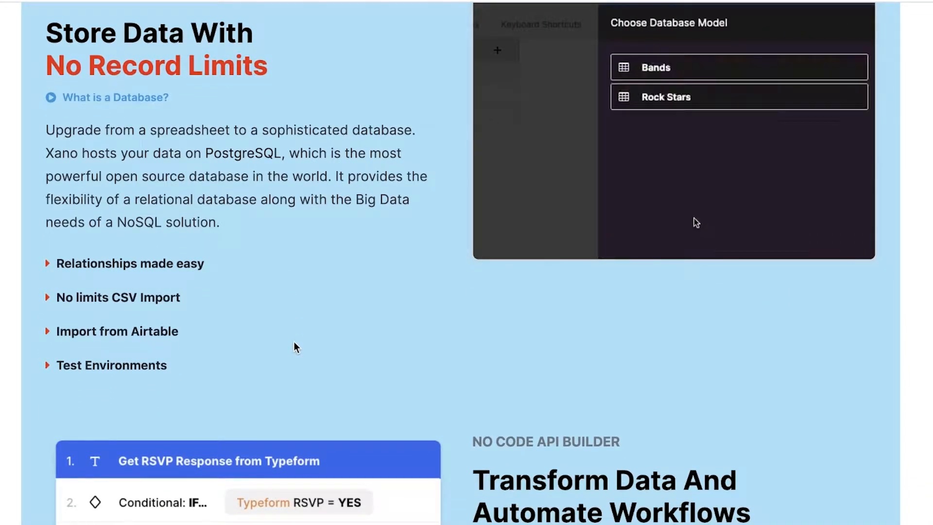
scroll(down, 3)
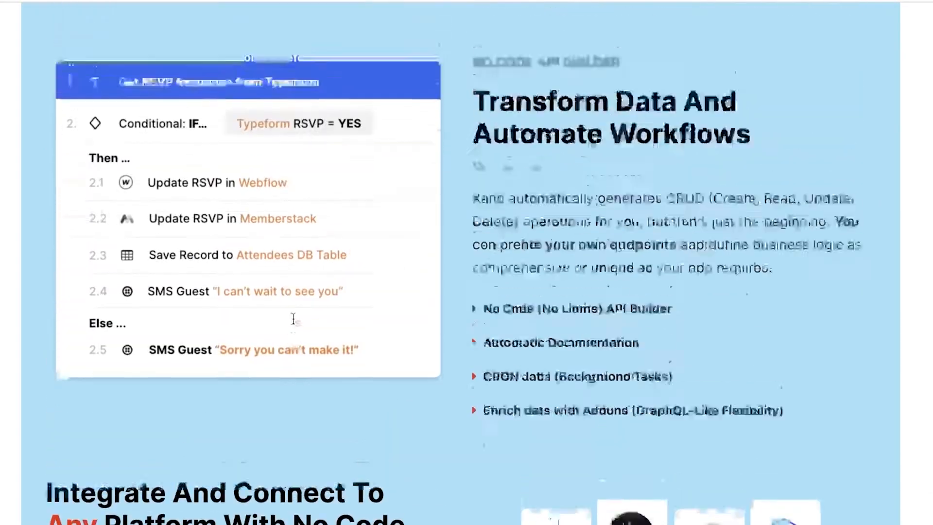
- Scroll past the integration logos to 'Integrate And Connect To Any Platform' and the Launch section
scroll(down, 3)
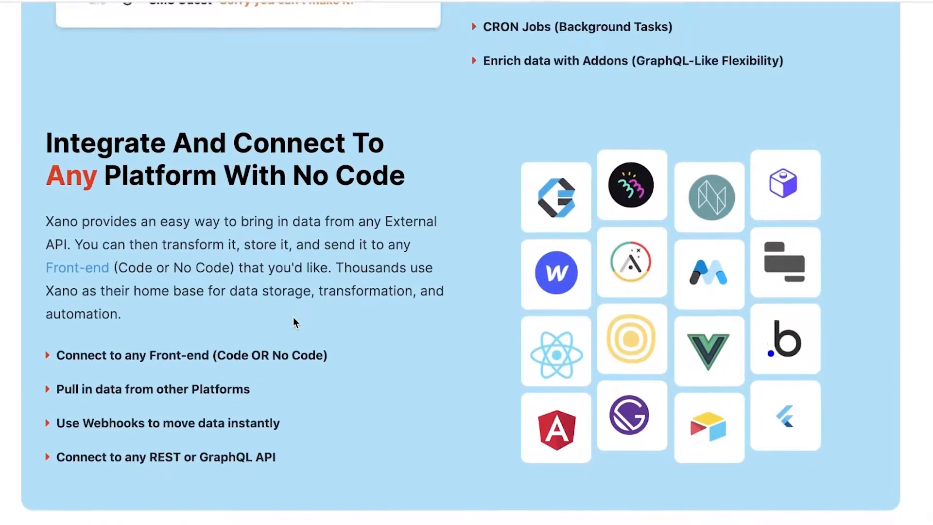
scroll(down, 3)
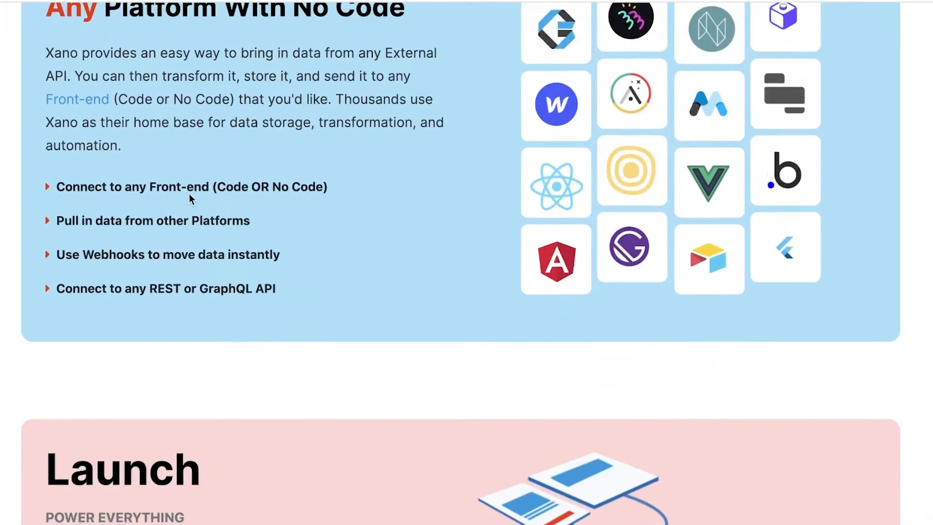
scroll(up, 3)
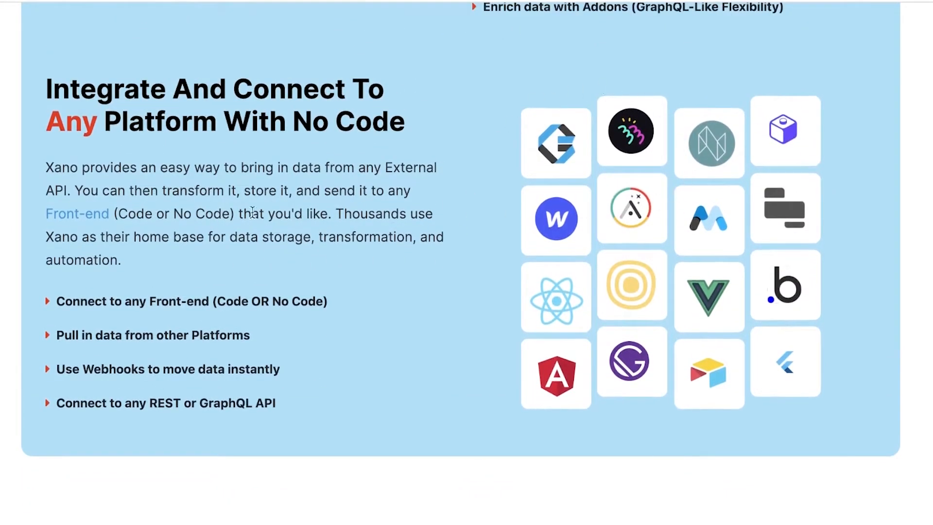
mouse_move(497, 215)
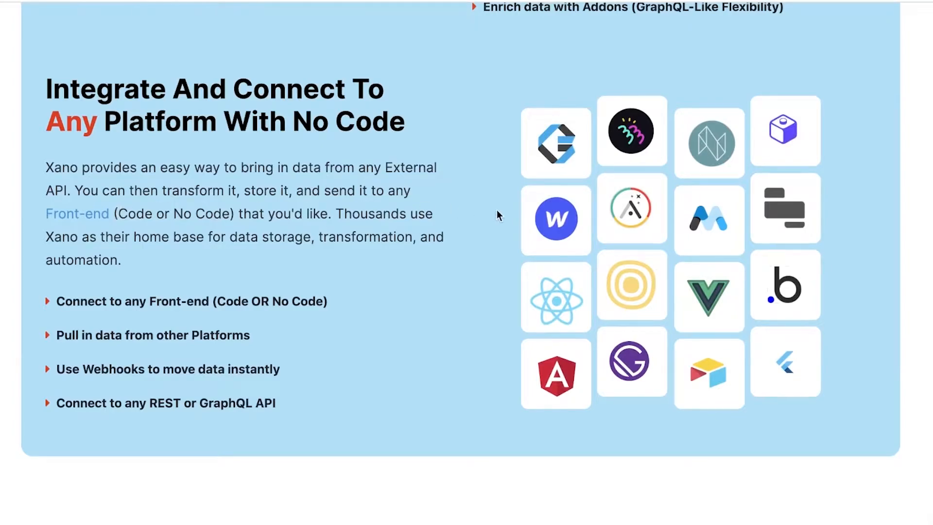
mouse_move(432, 213)
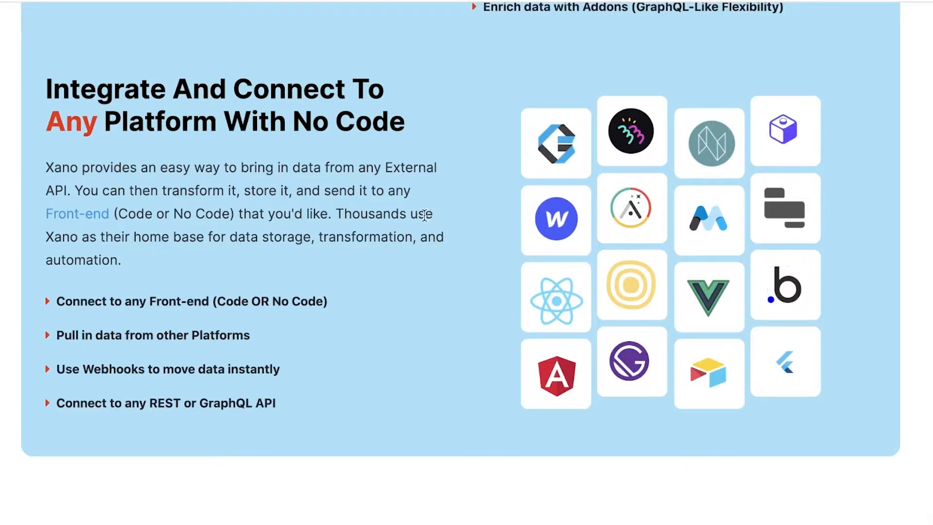
mouse_move(419, 221)
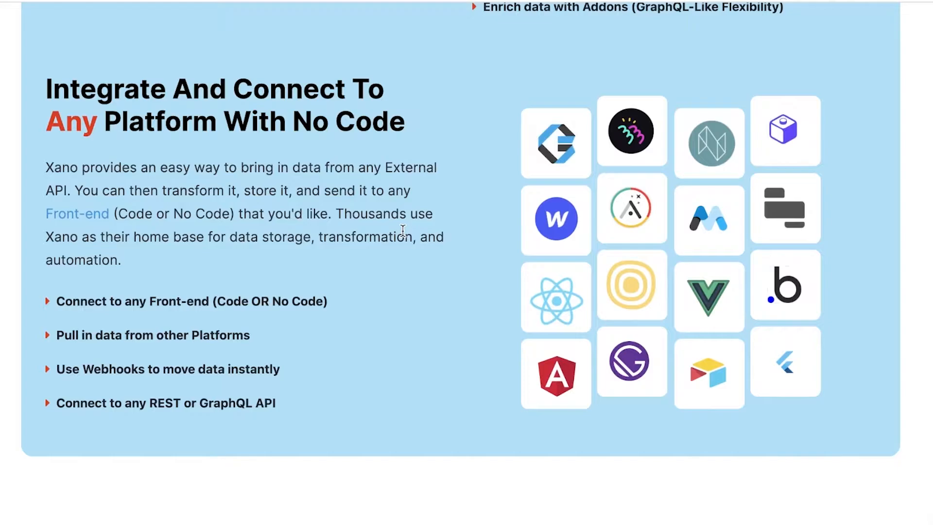
scroll(down, 3)
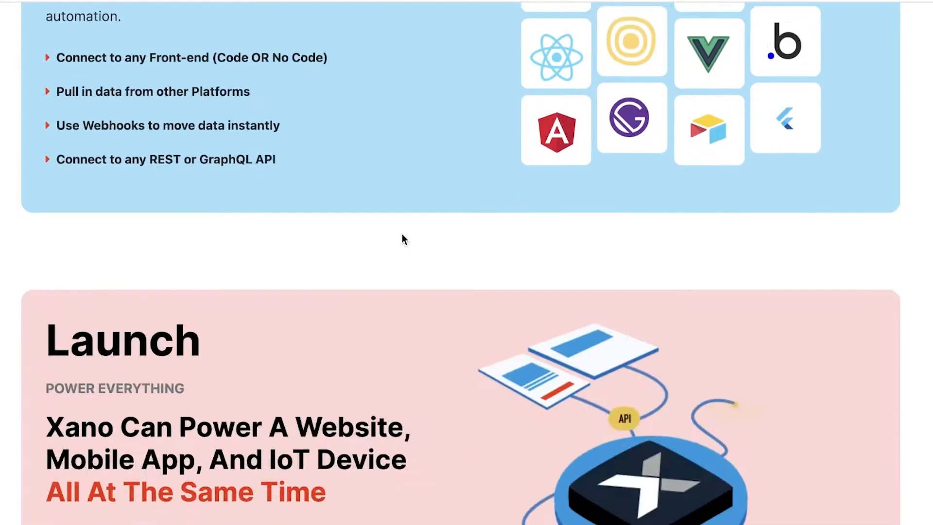
scroll(up, 3)
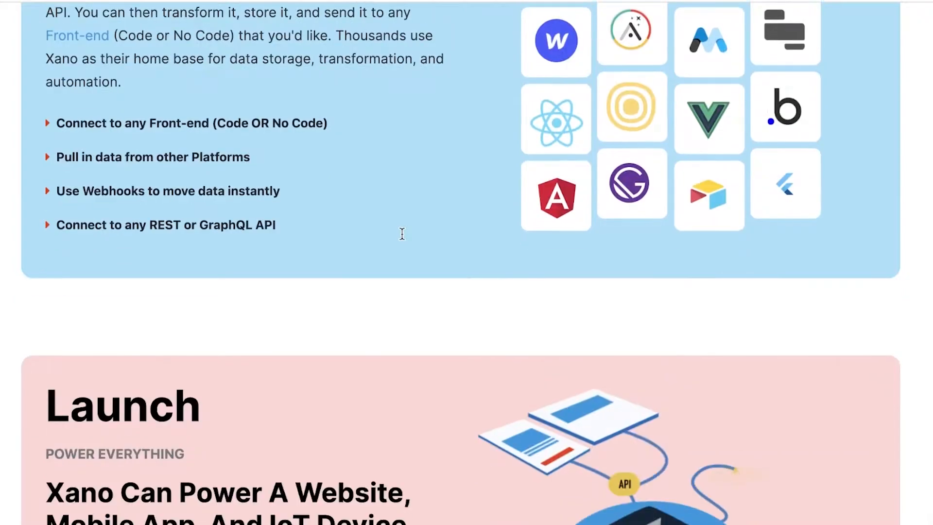
scroll(down, 3)
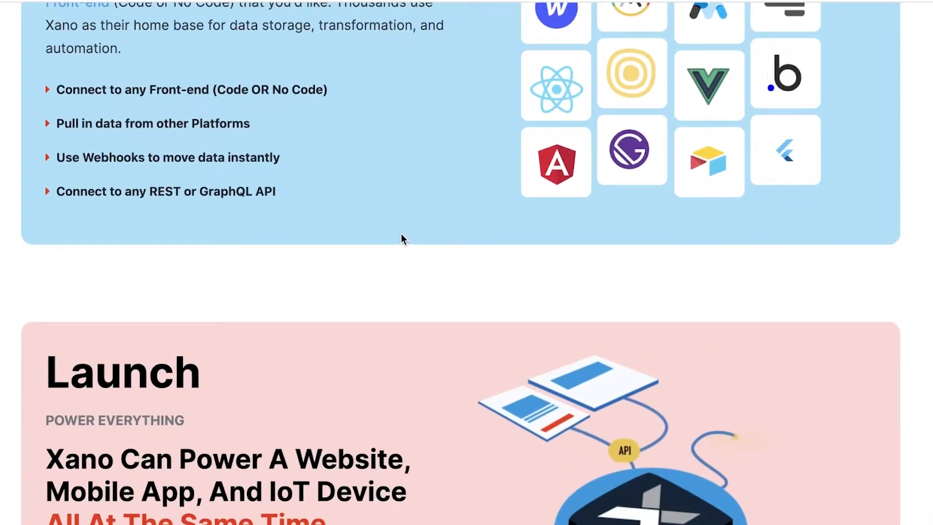
- Scroll through the Launch and Test-Deploy-Monitor content to the 'Your Backend Is Secure' block
scroll(down, 3)
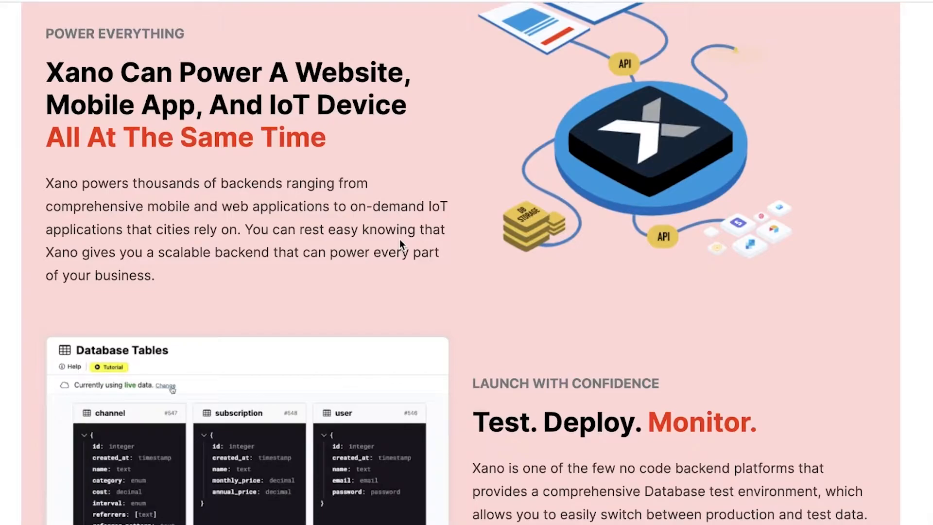
click(166, 385)
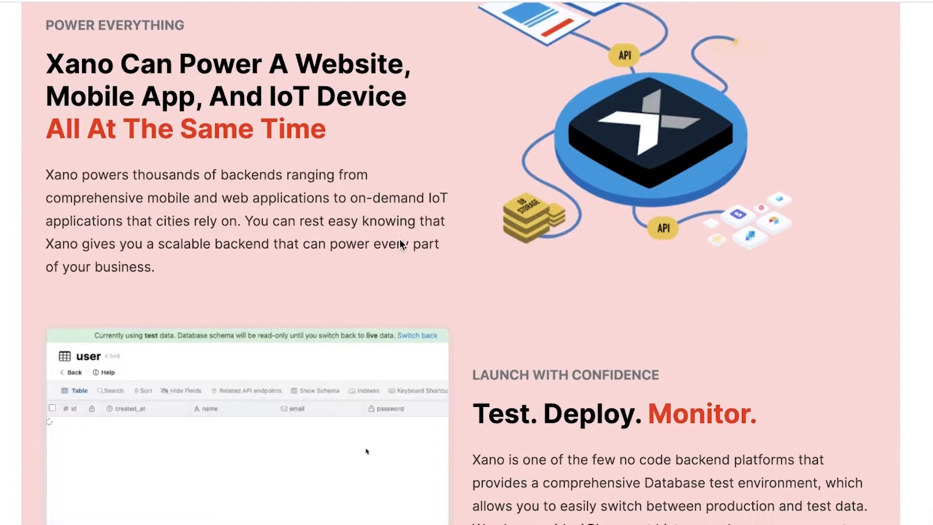
scroll(down, 3)
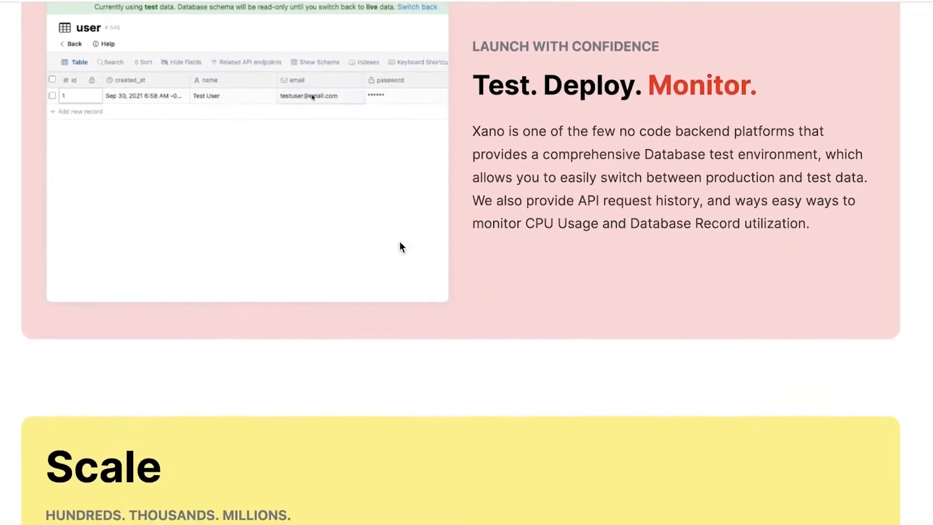
scroll(down, 3)
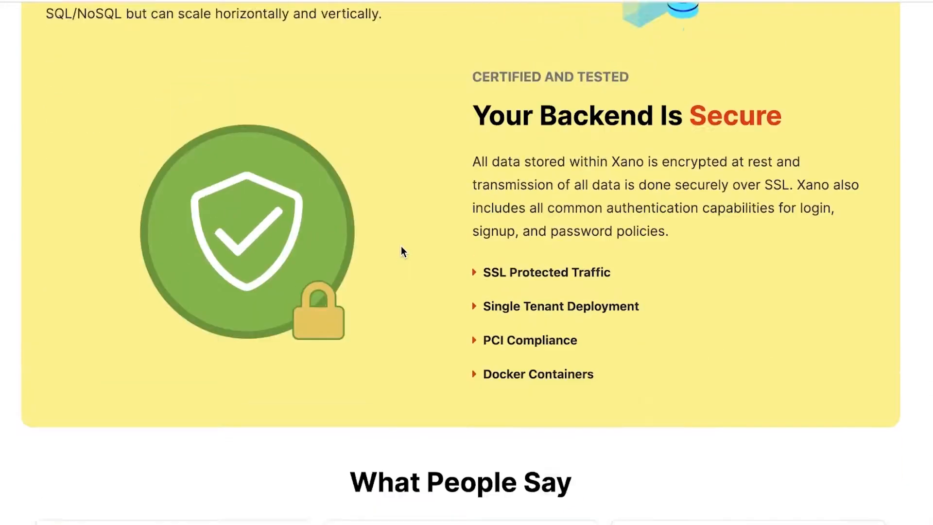
scroll(up, 3)
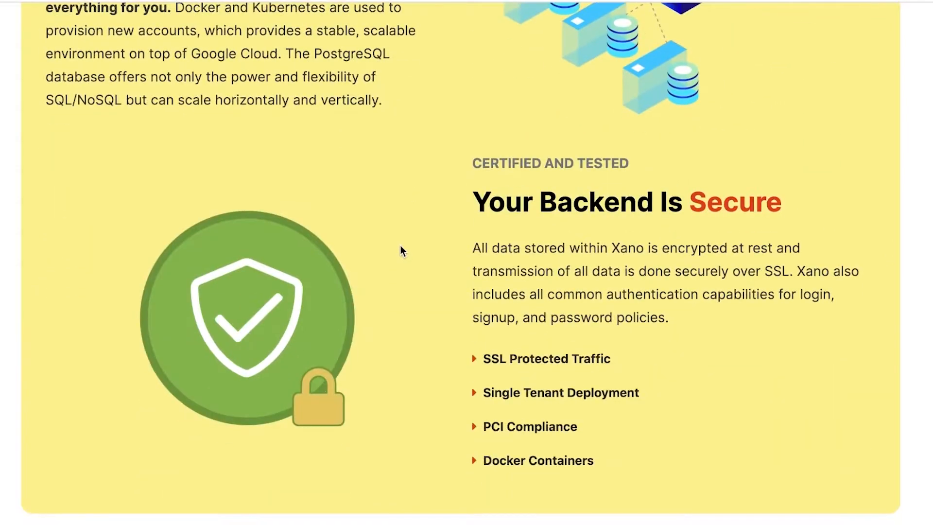
scroll(down, 3)
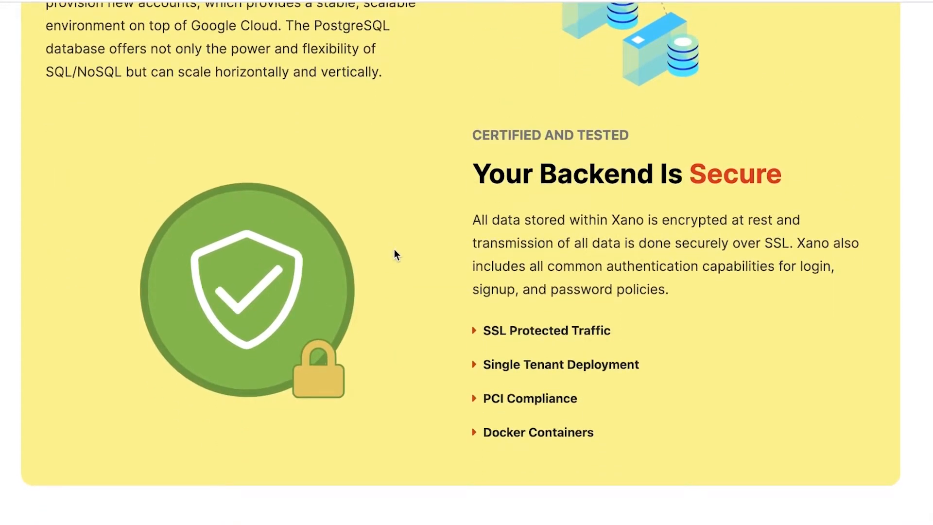
mouse_move(606, 323)
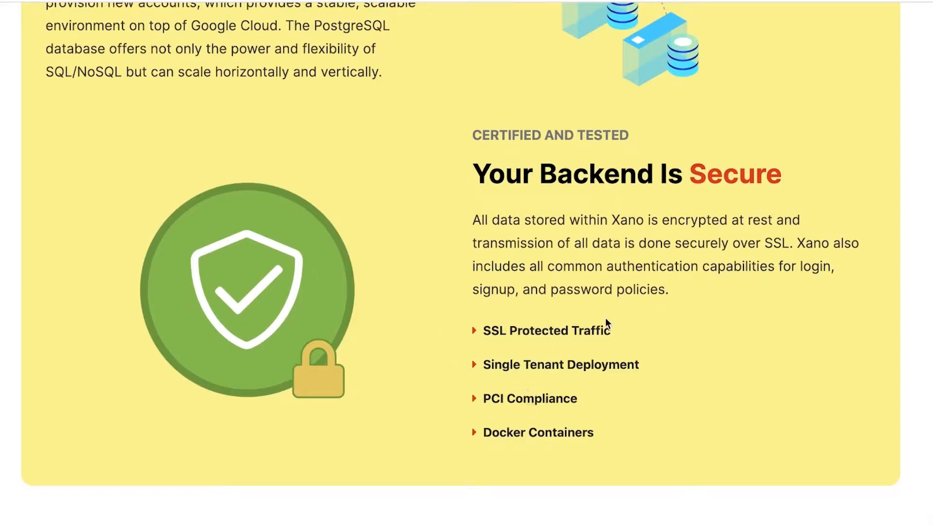
mouse_move(656, 326)
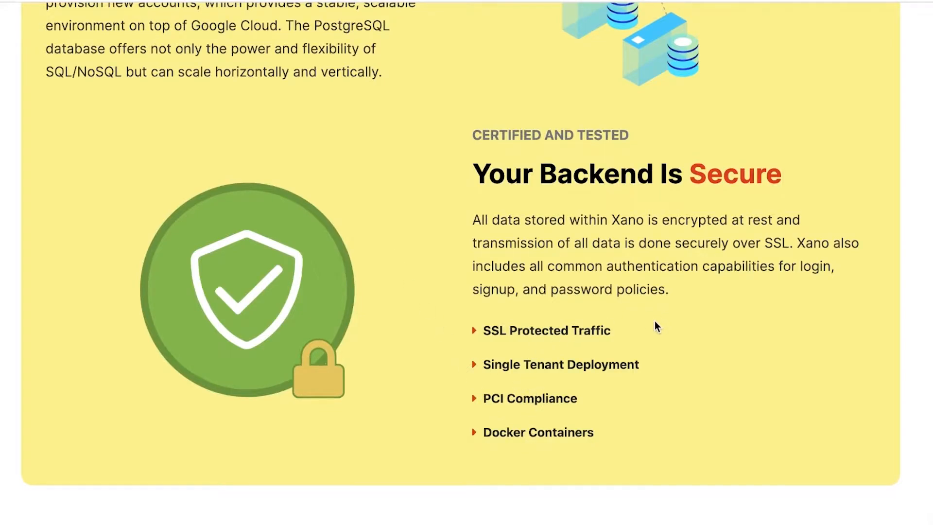
- Scroll past the 'What People Say' tweet cards, then back up to the no-code backend hero
scroll(down, 3)
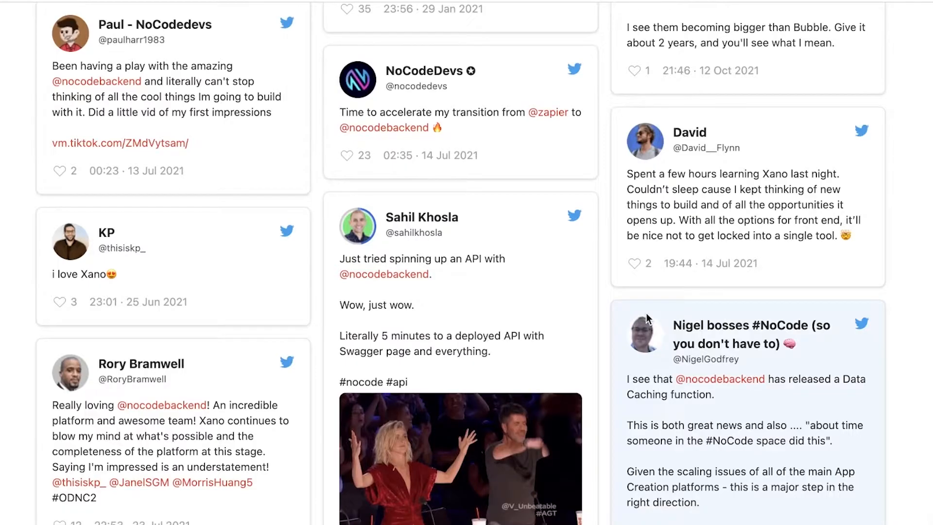
scroll(down, 3)
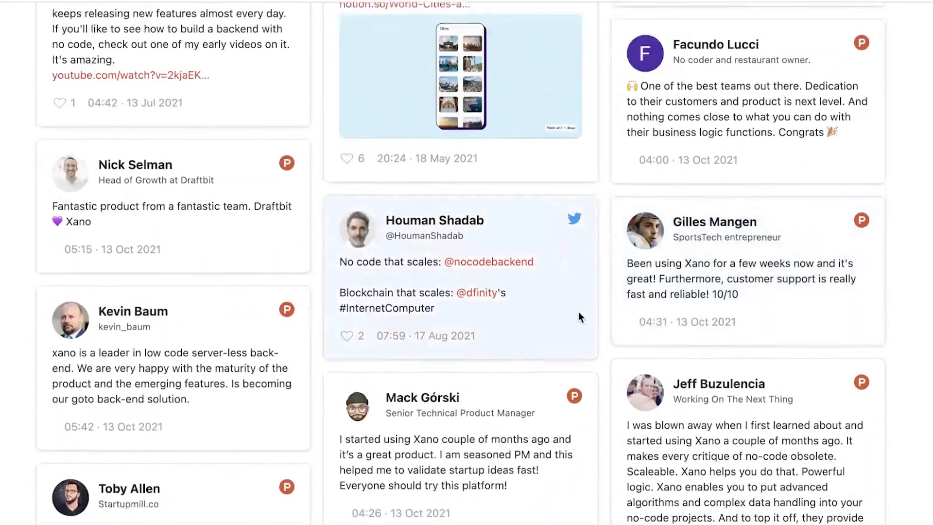
scroll(up, 3)
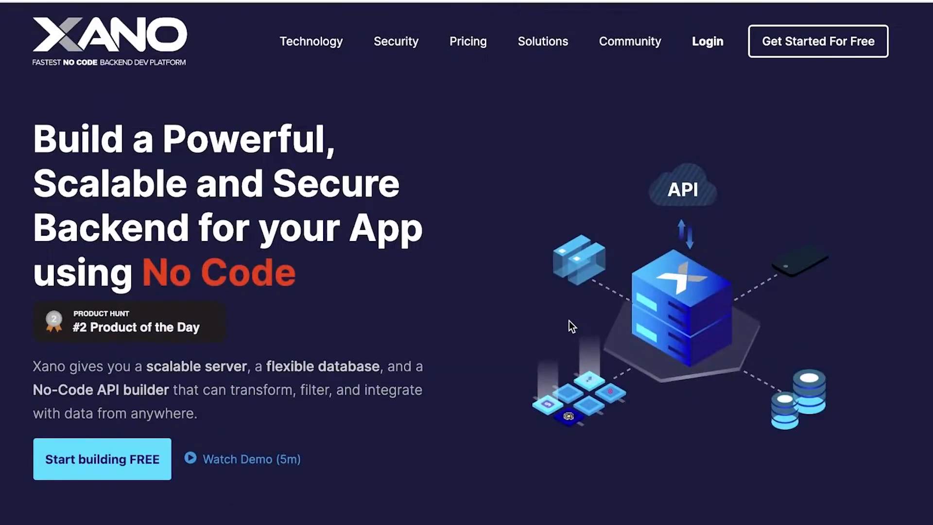
mouse_move(338, 123)
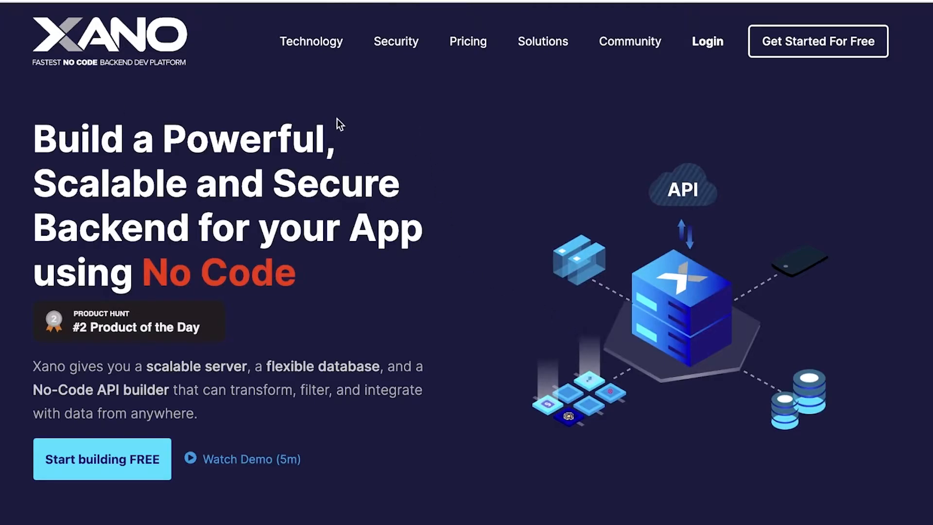
mouse_move(340, 117)
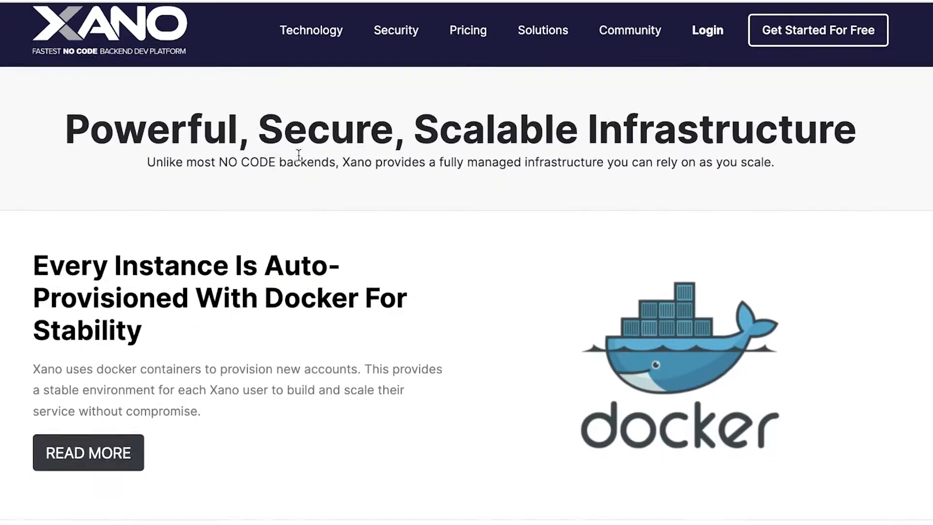
- Scroll the Technology page through its Collaboration features
scroll(down, 3)
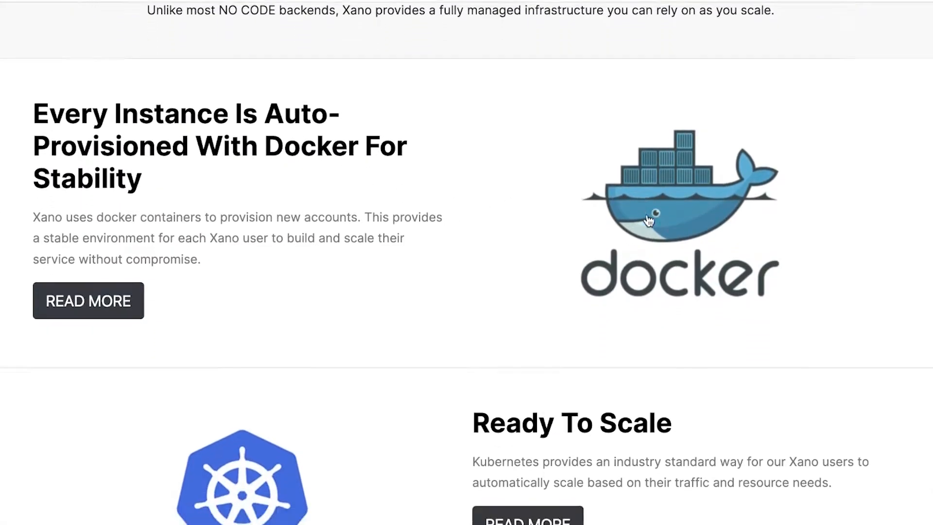
scroll(down, 3)
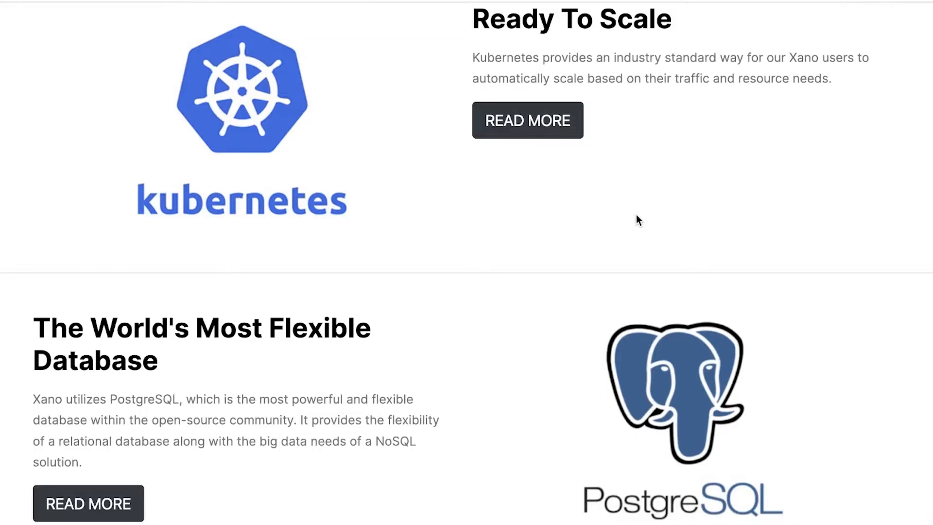
scroll(down, 3)
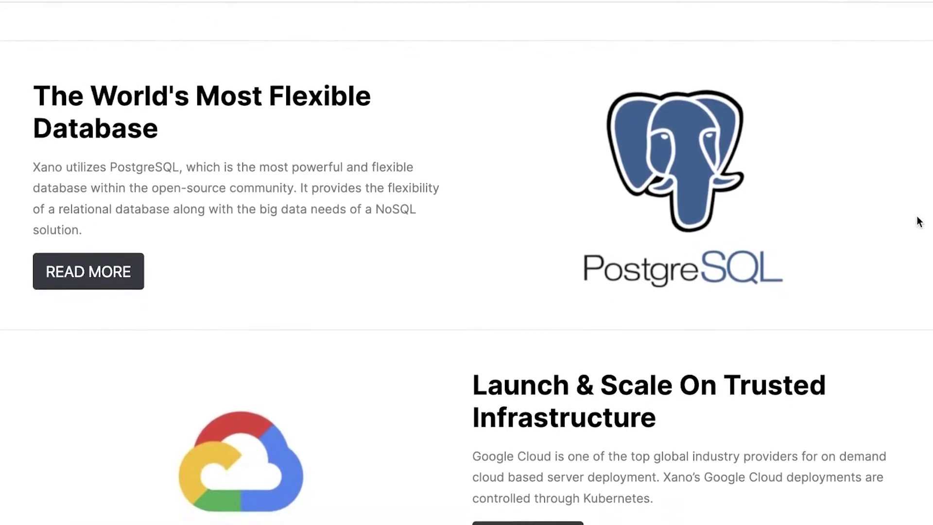
scroll(down, 3)
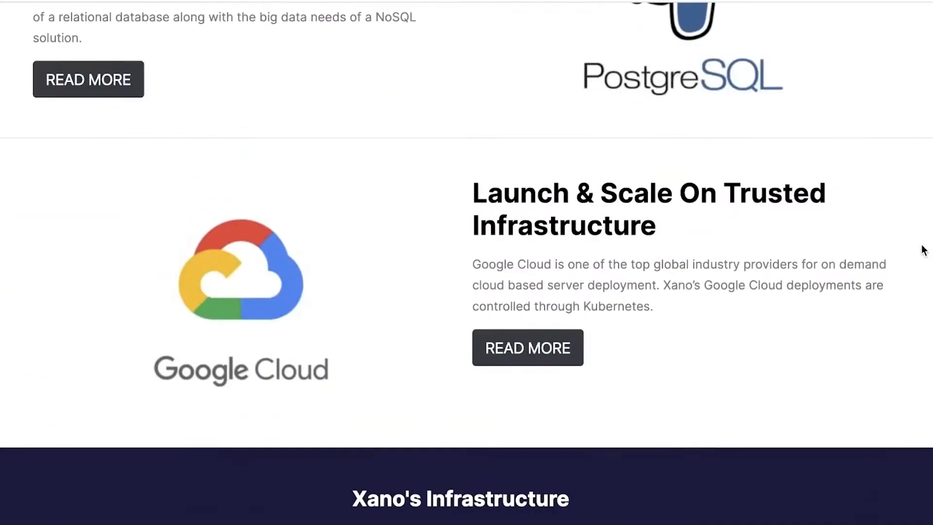
scroll(down, 3)
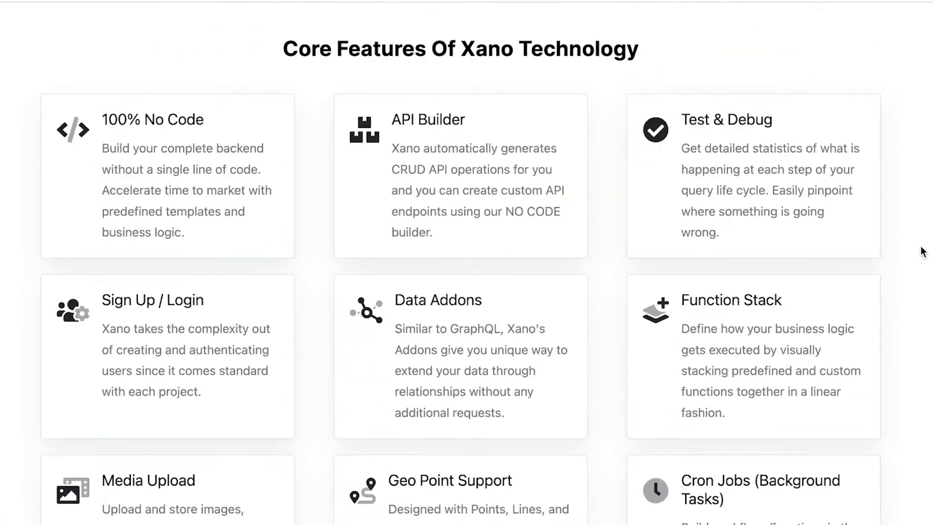
scroll(up, 3)
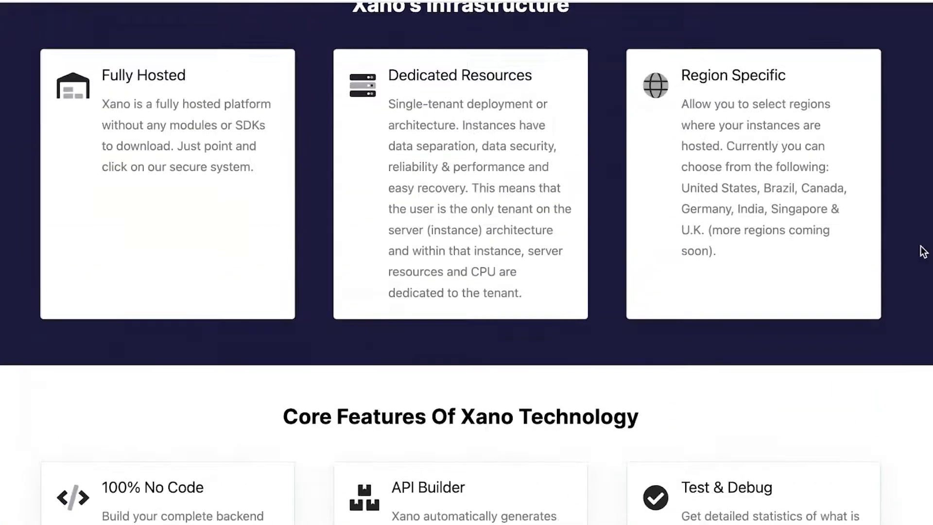
scroll(up, 3)
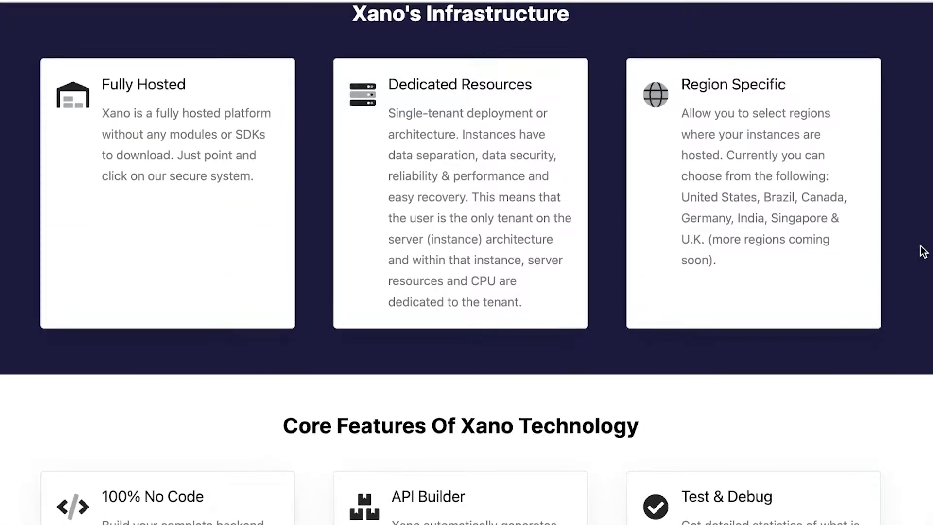
scroll(down, 3)
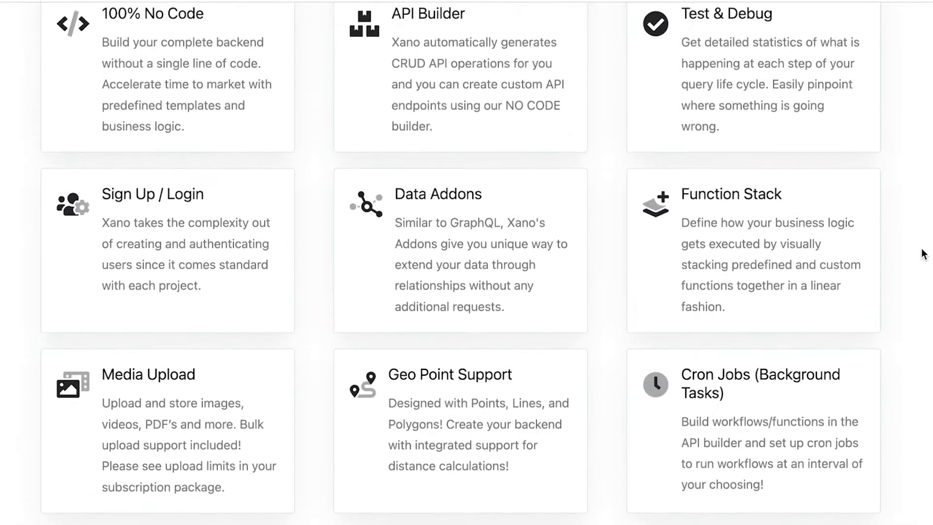
scroll(up, 3)
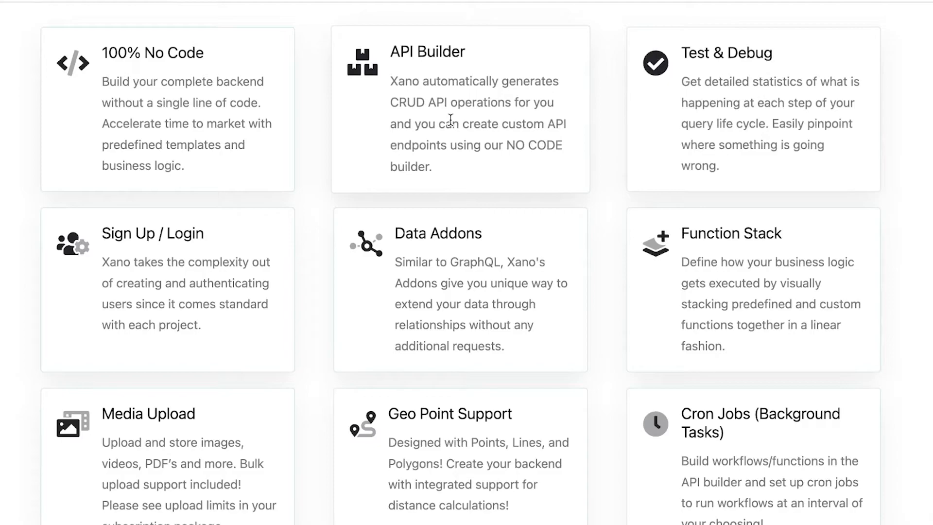
- Continue through Xano Technology Integrations to the Docker auto-provisioning infrastructure section
scroll(down, 3)
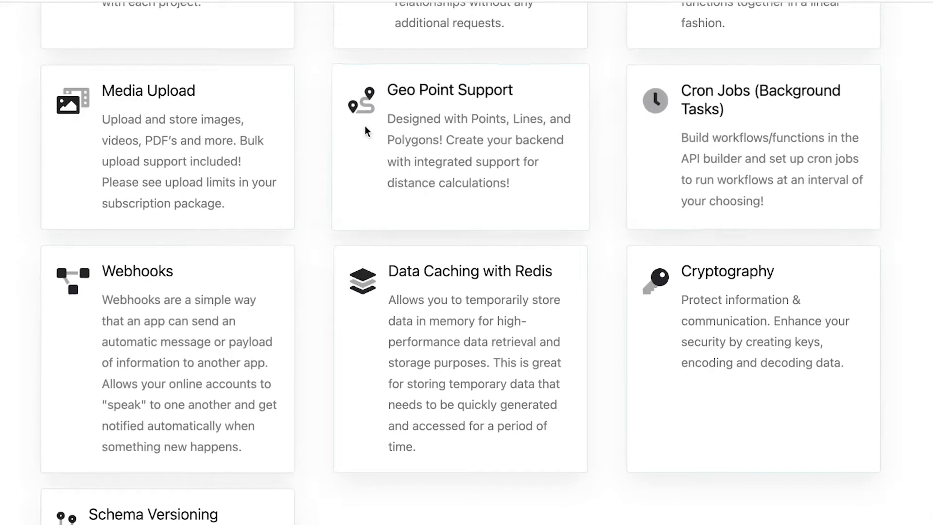
mouse_move(695, 133)
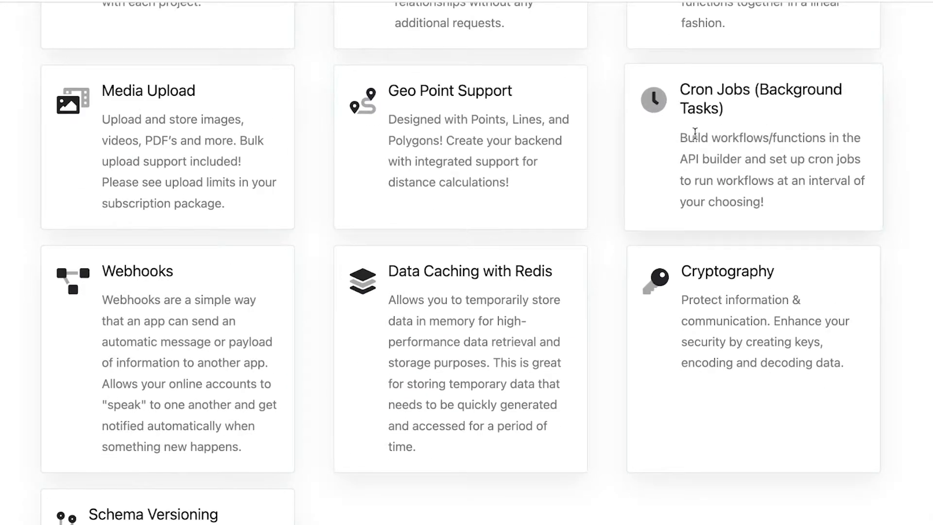
mouse_move(299, 334)
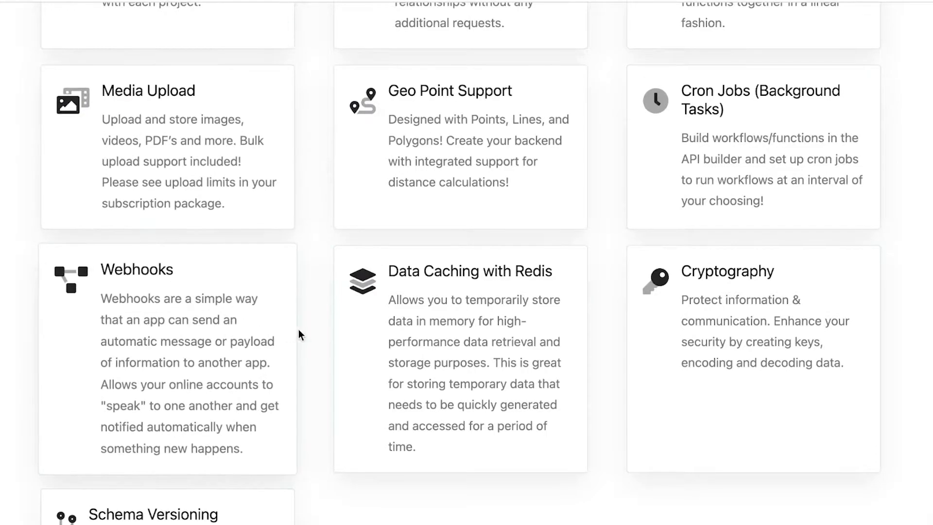
scroll(down, 3)
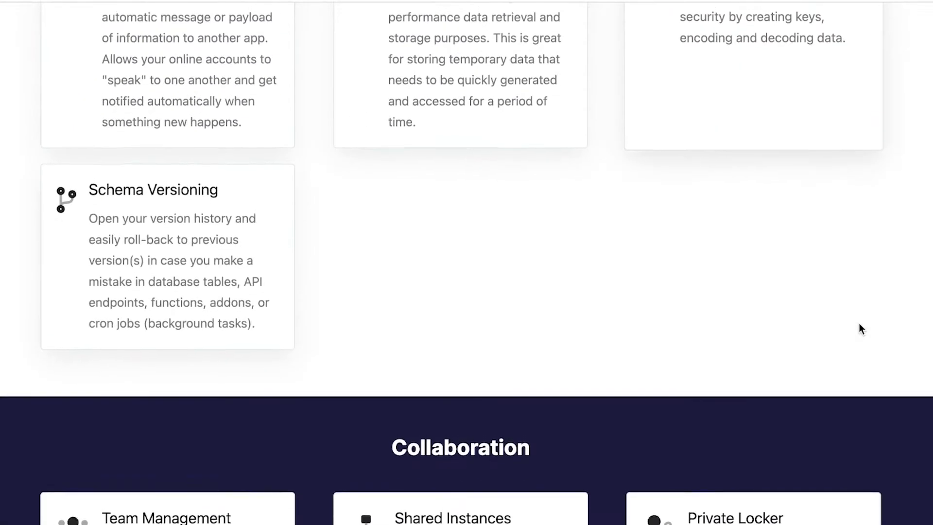
scroll(down, 3)
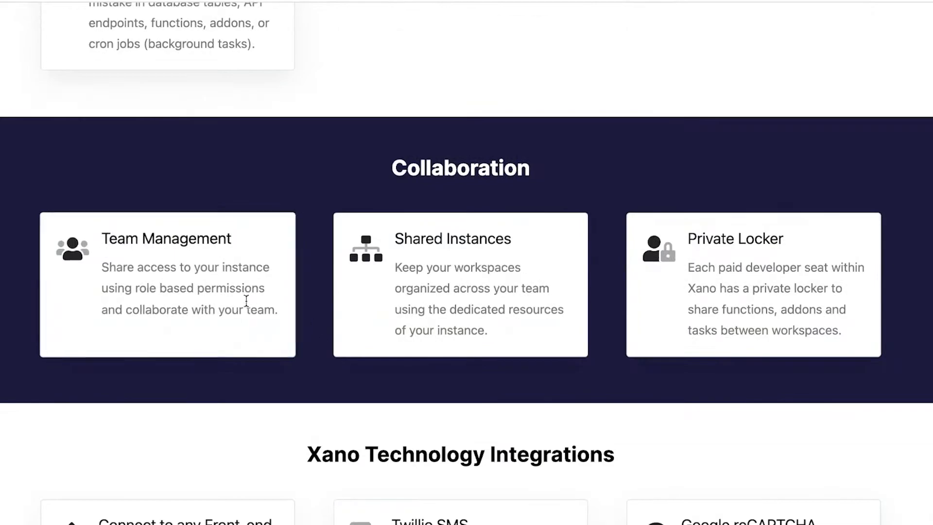
scroll(down, 3)
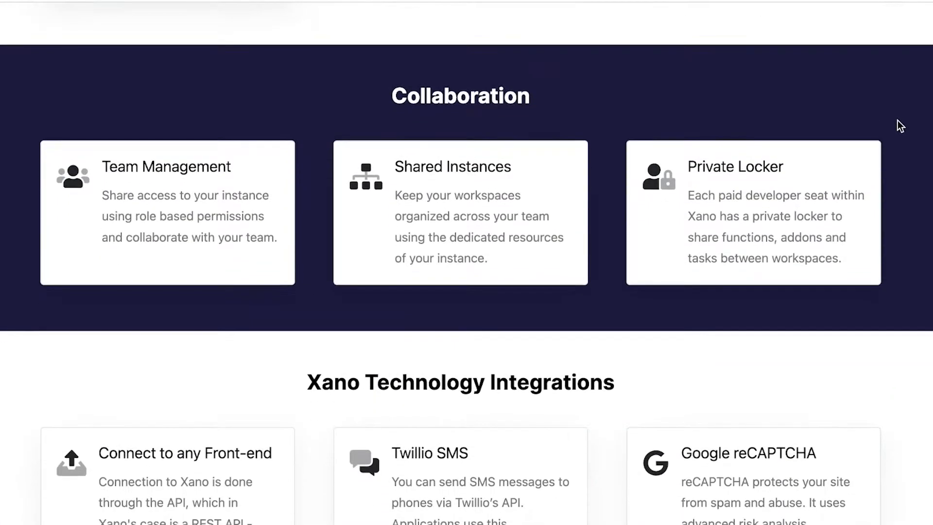
scroll(down, 3)
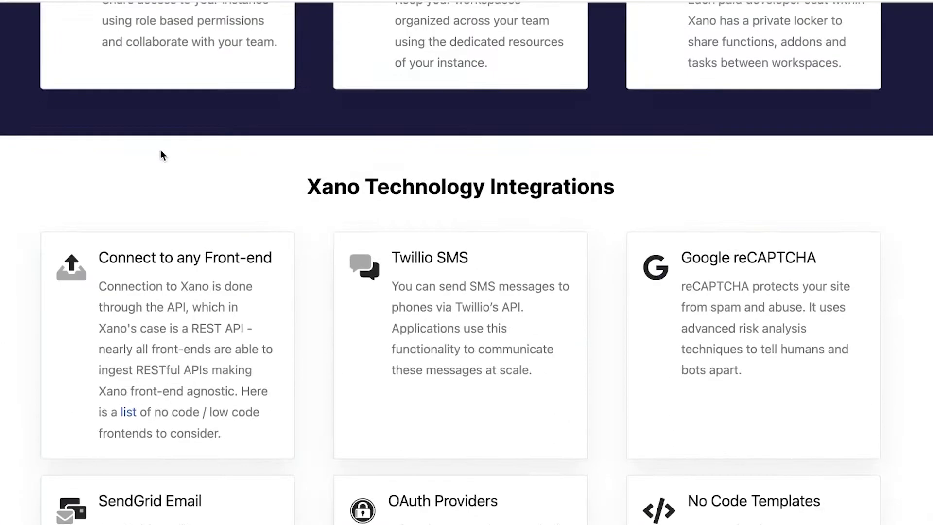
scroll(down, 3)
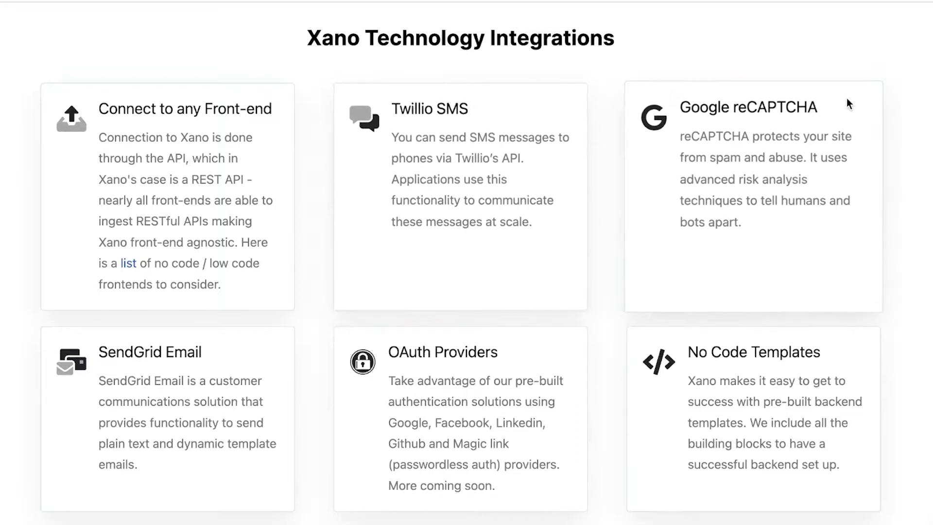
mouse_move(925, 117)
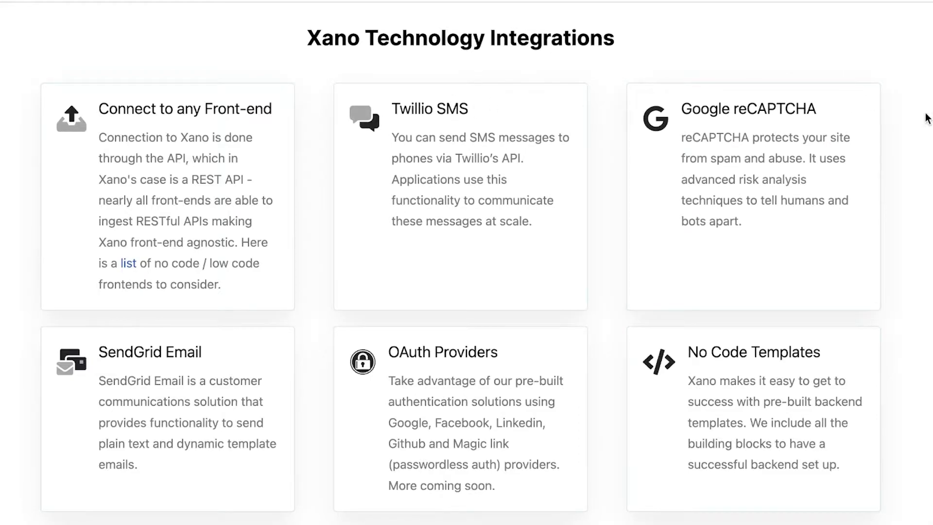
scroll(down, 3)
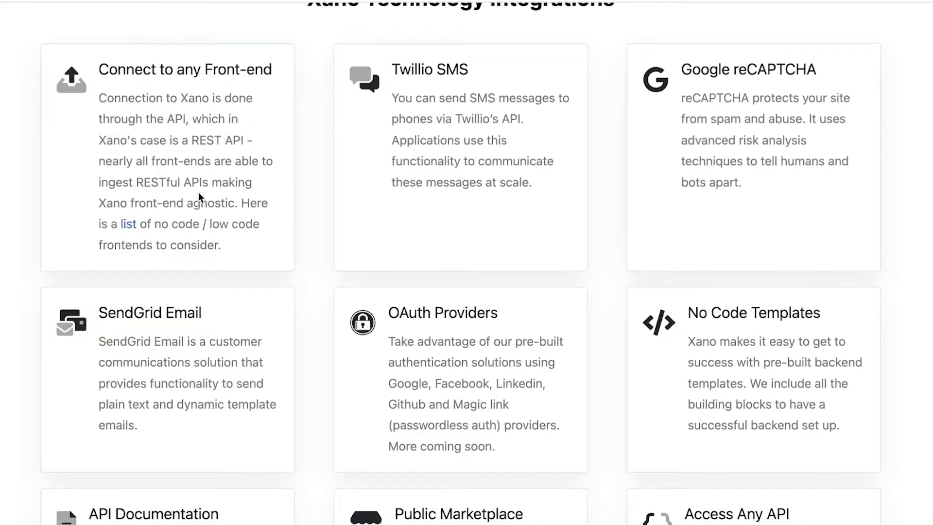
scroll(down, 3)
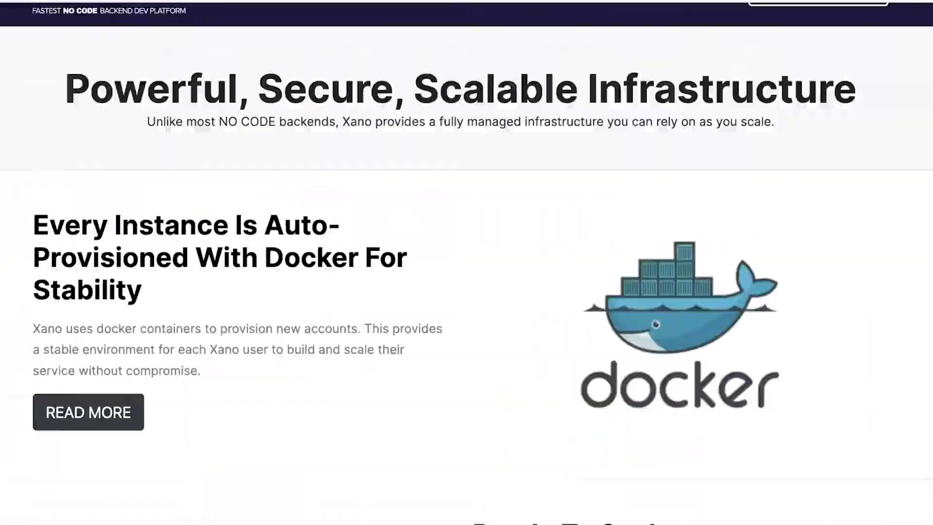
- Open the Security page and review its HIPAA, ISO 27001 and ISO 9001 certifications
click(395, 41)
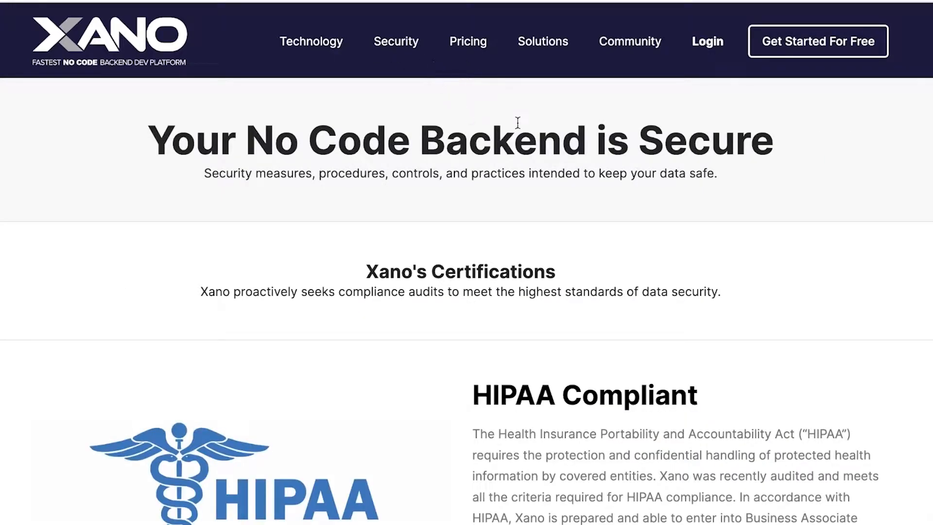
scroll(down, 3)
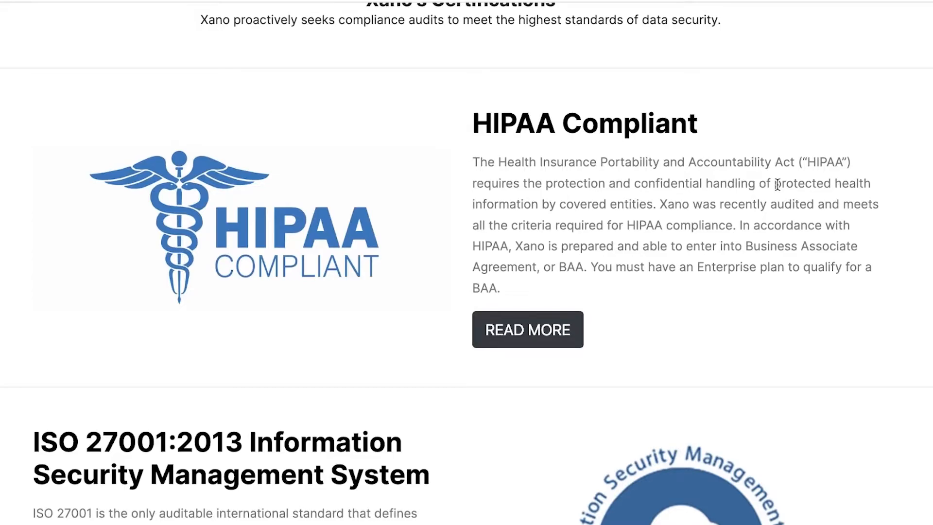
scroll(down, 3)
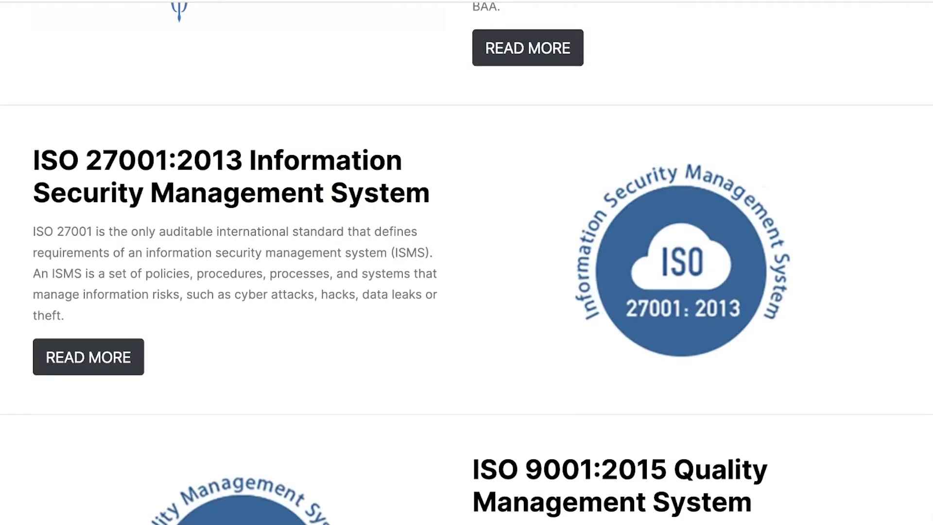
scroll(down, 3)
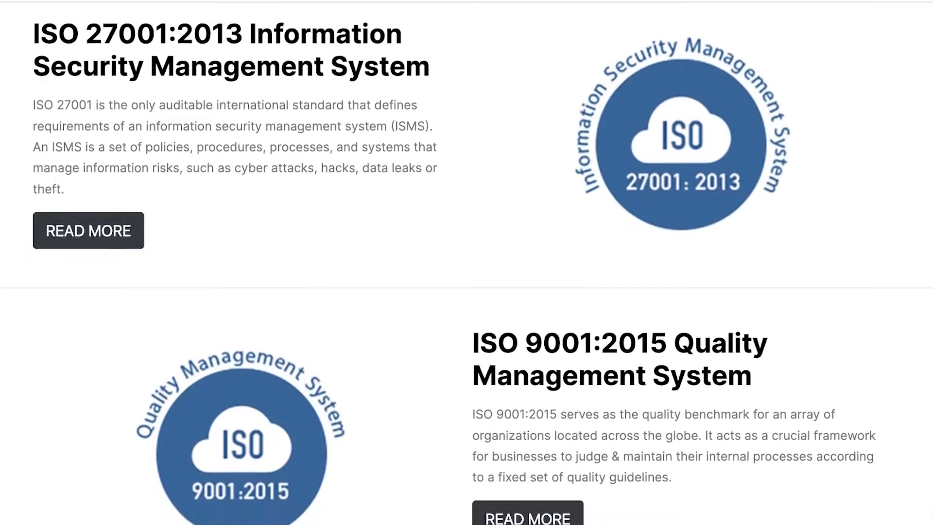
scroll(down, 3)
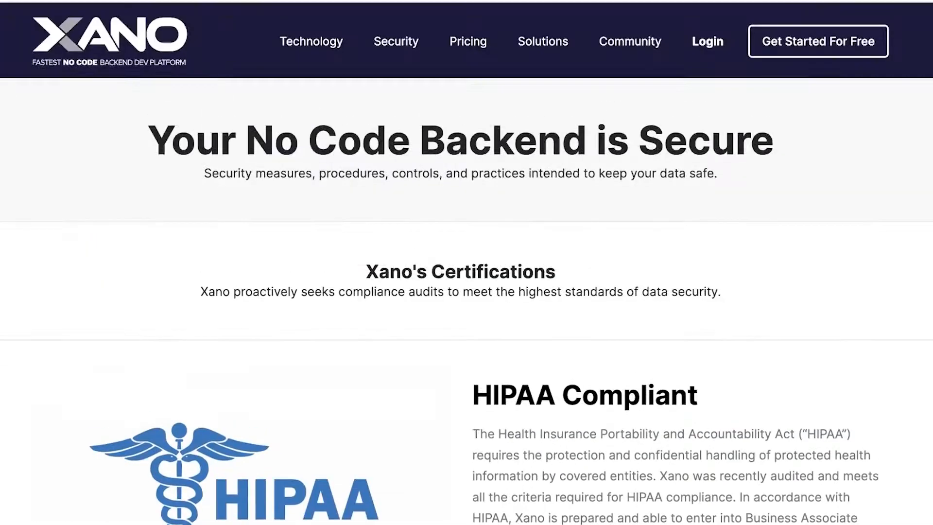
- Open the Solutions page and advance the use-case carousel to further use cases
click(543, 41)
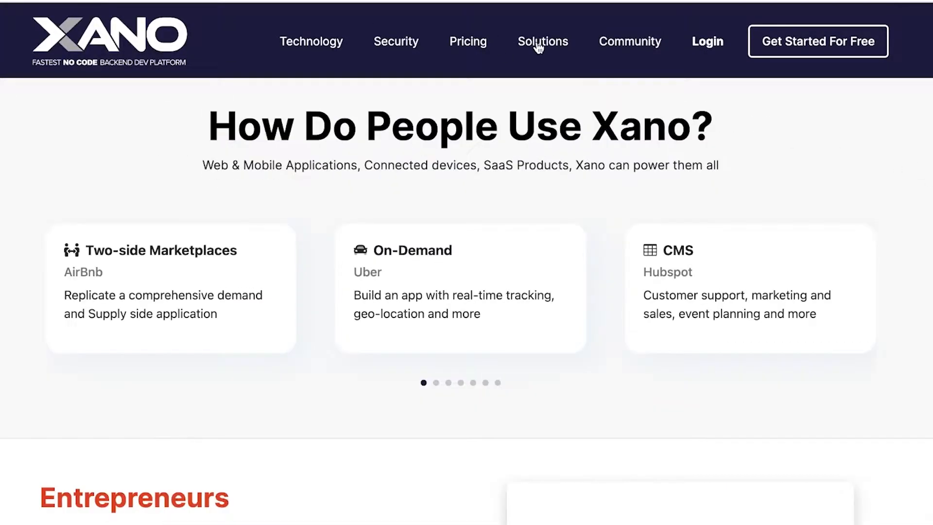
mouse_move(811, 125)
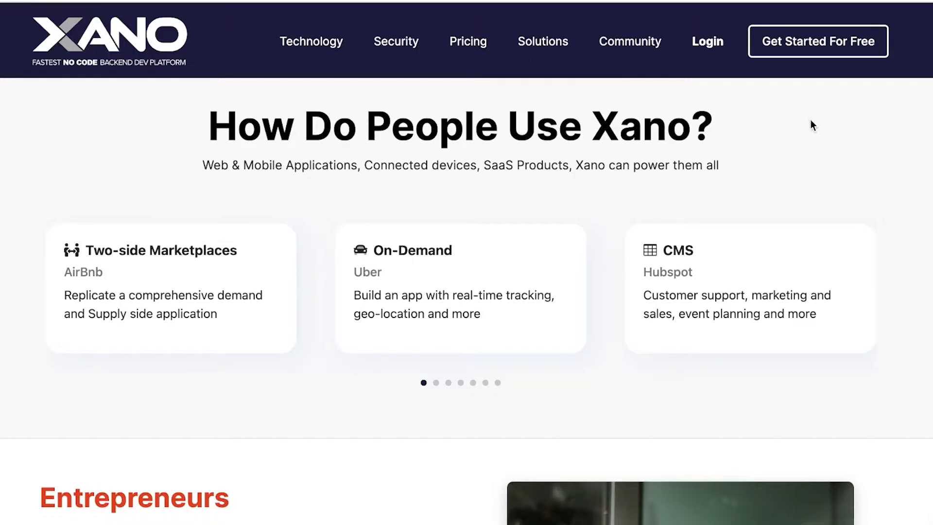
scroll(down, 3)
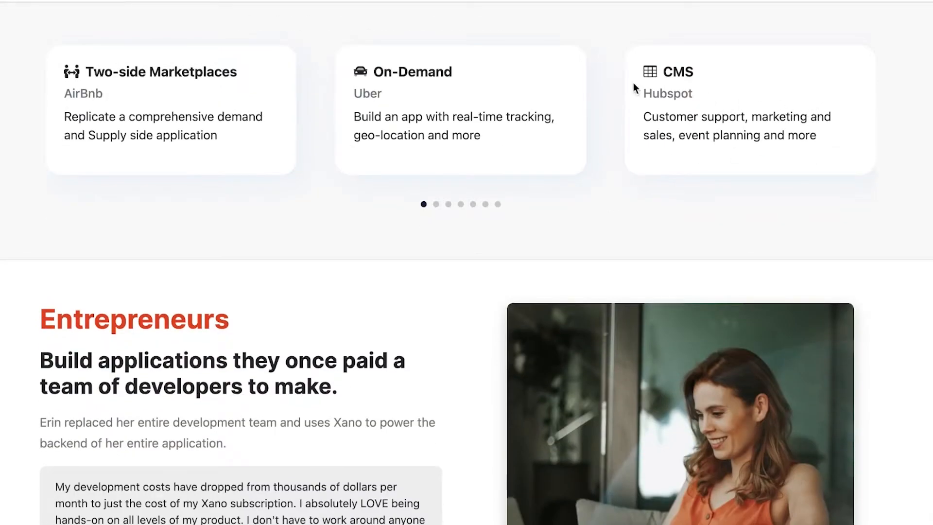
click(435, 204)
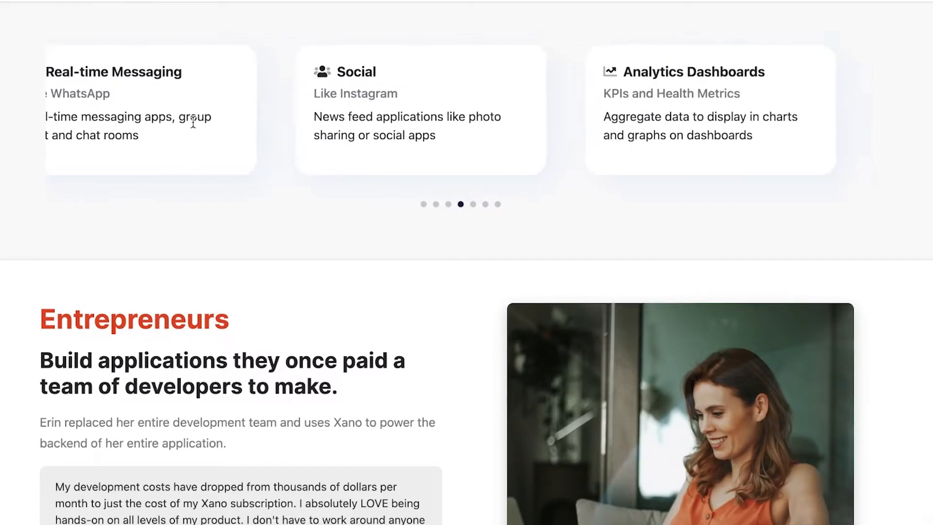
click(498, 204)
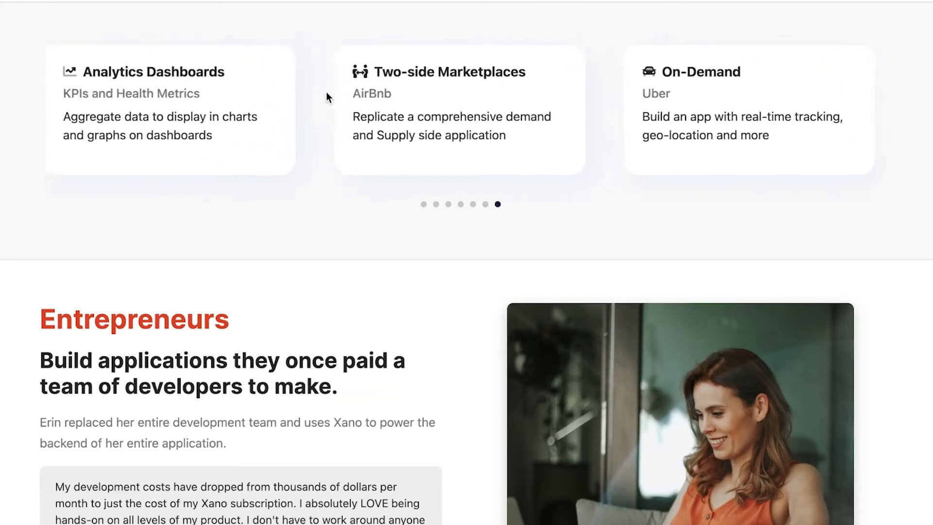
- Scroll through the Entrepreneurs, Developers and Students customer stories
scroll(down, 3)
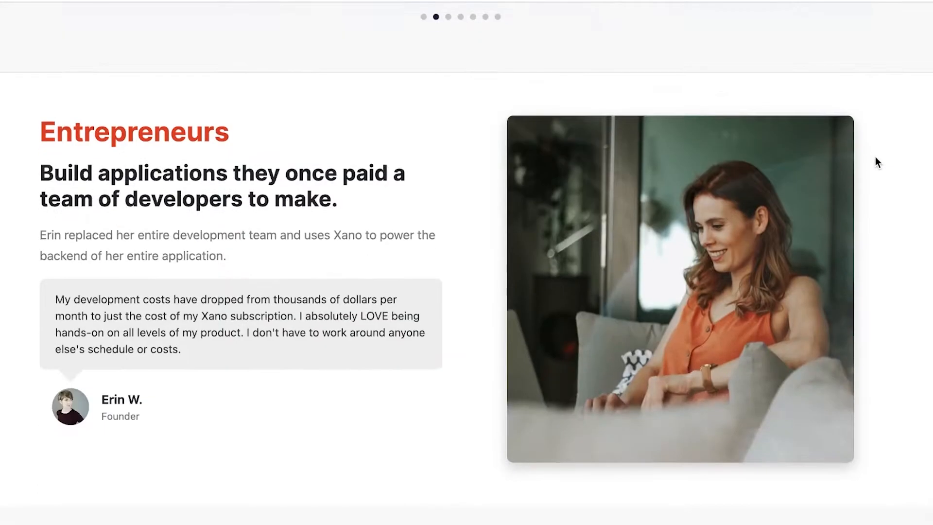
scroll(down, 3)
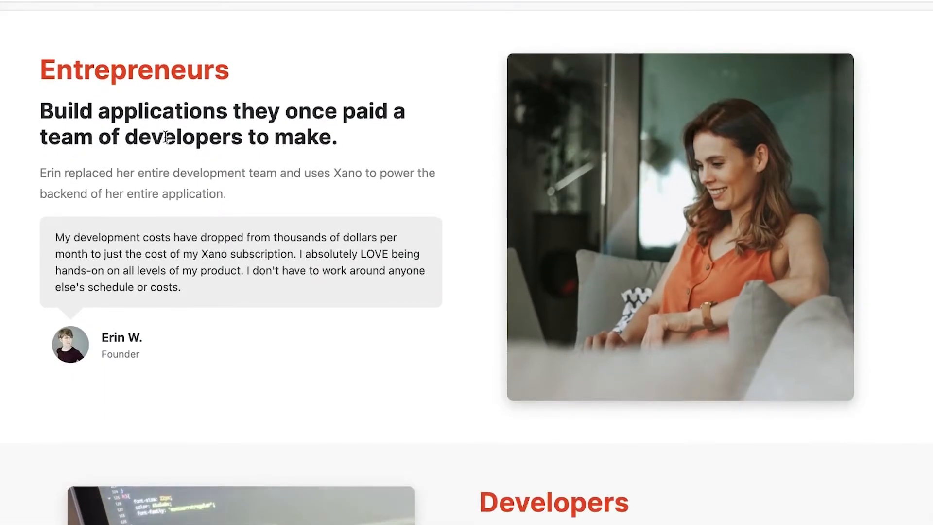
scroll(down, 3)
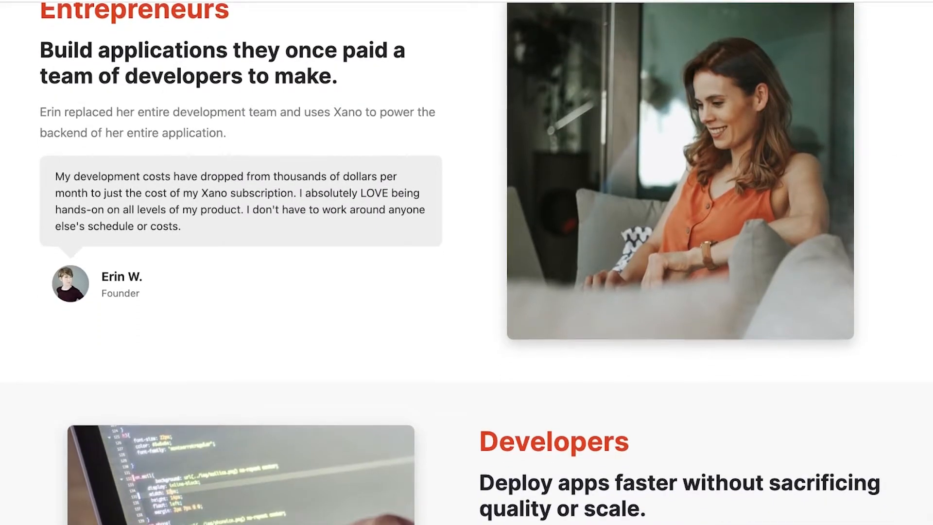
scroll(down, 3)
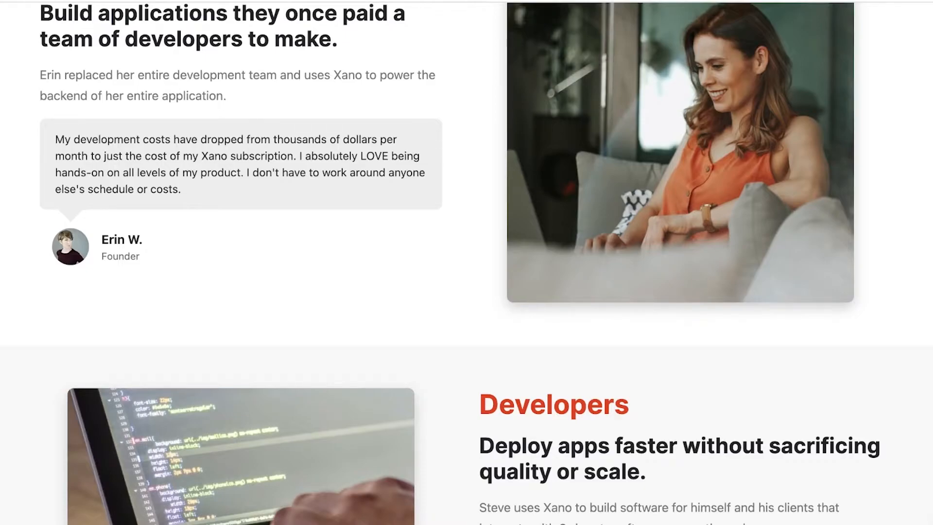
scroll(down, 3)
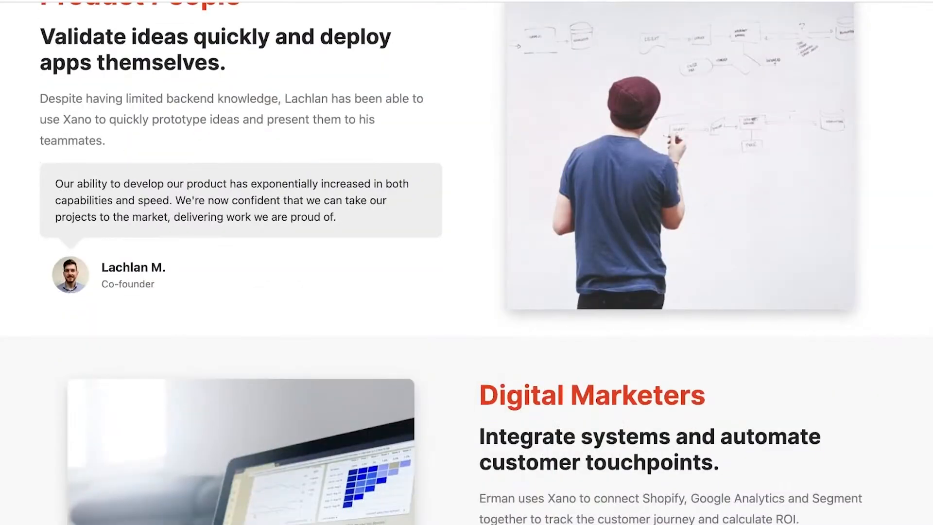
scroll(down, 3)
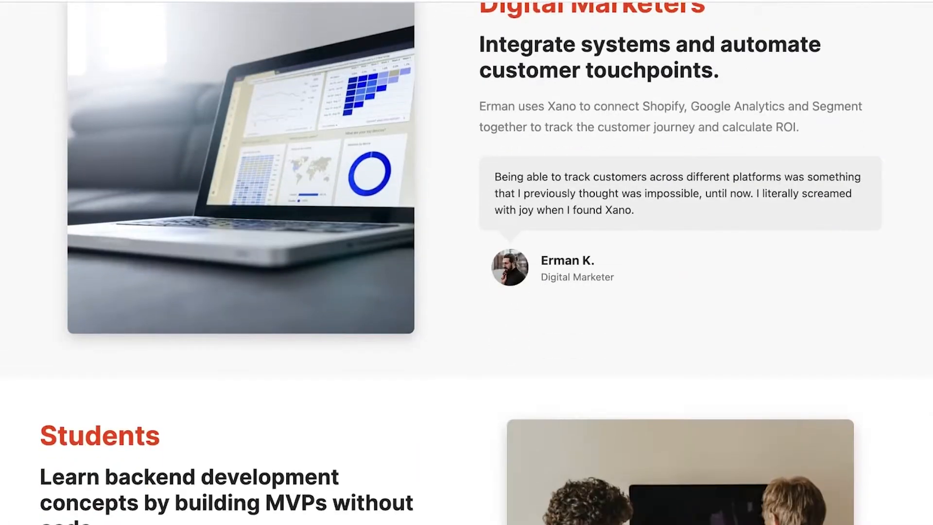
scroll(up, 3)
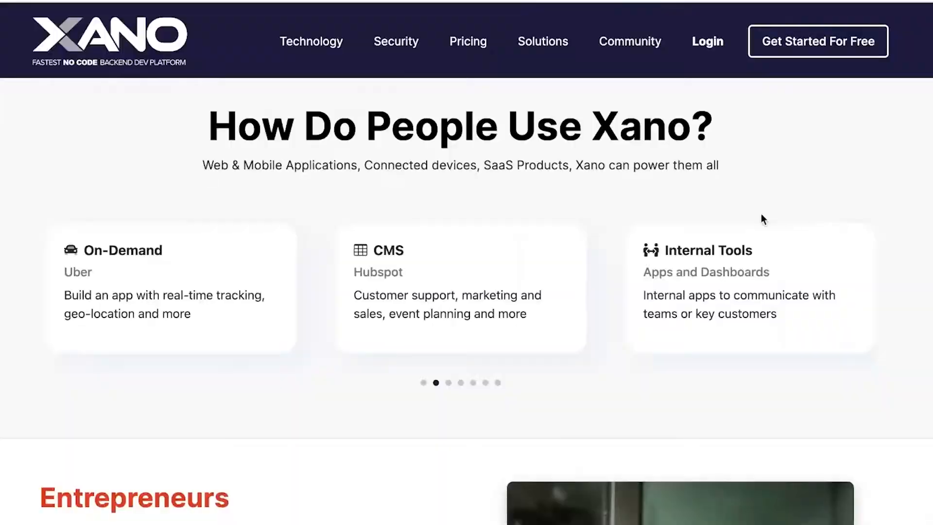
scroll(down, 3)
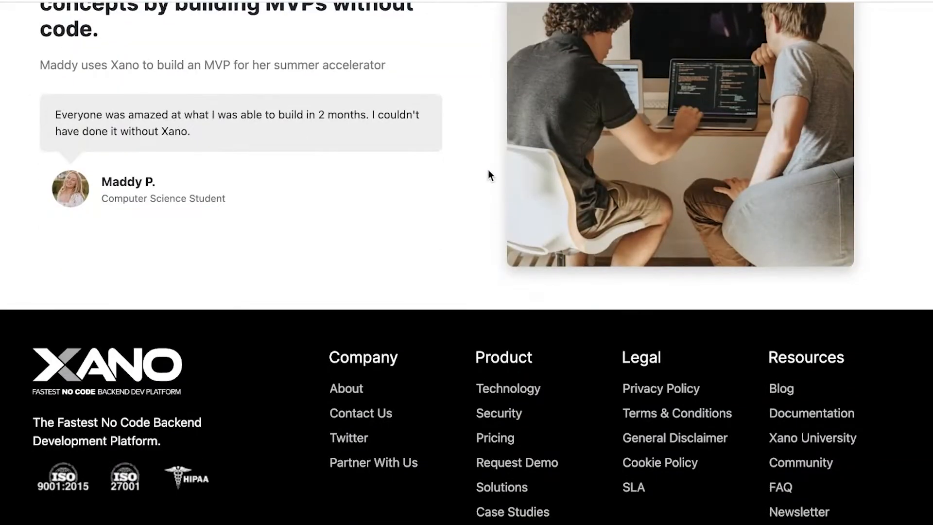
scroll(up, 3)
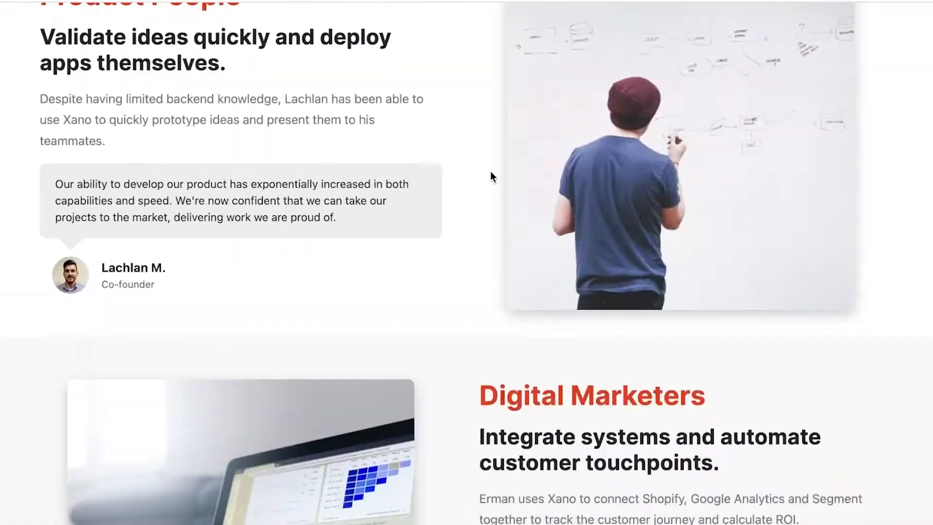
scroll(up, 3)
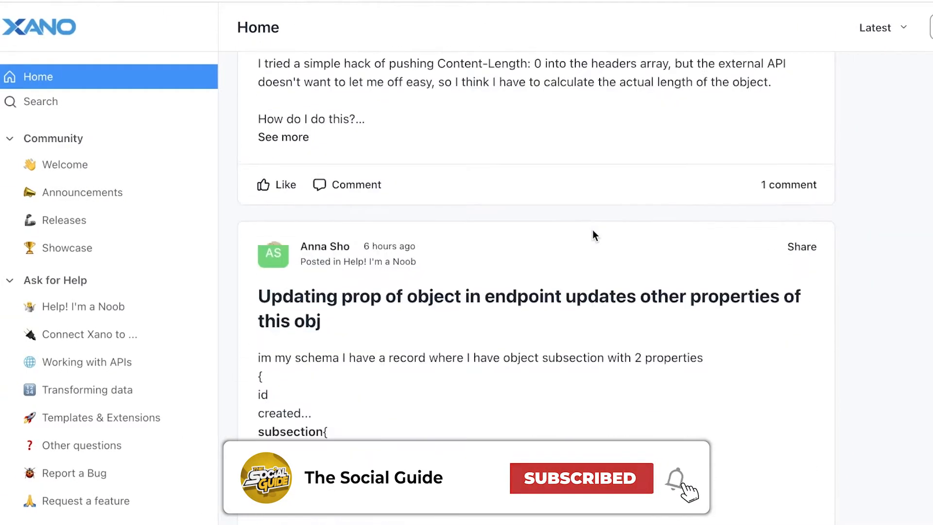
- Scroll through the latest help posts on the Community forum home feed
scroll(down, 3)
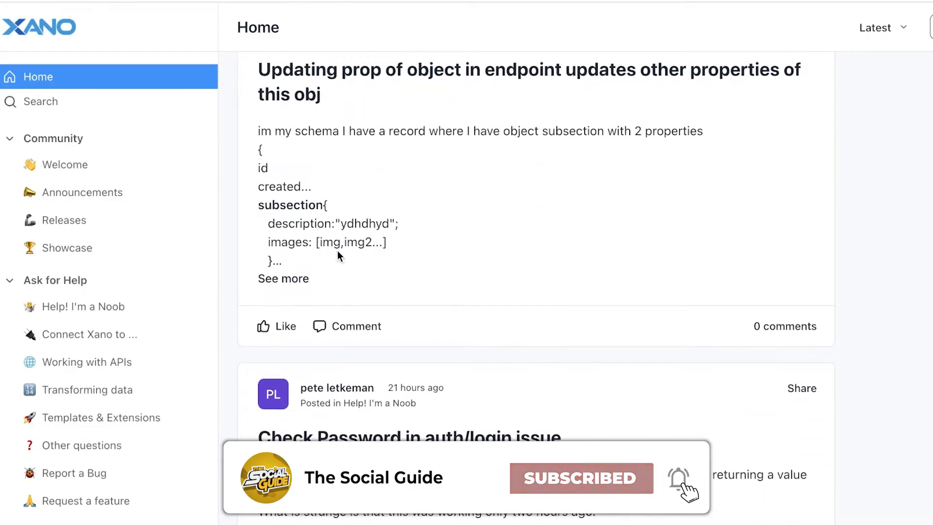
scroll(down, 3)
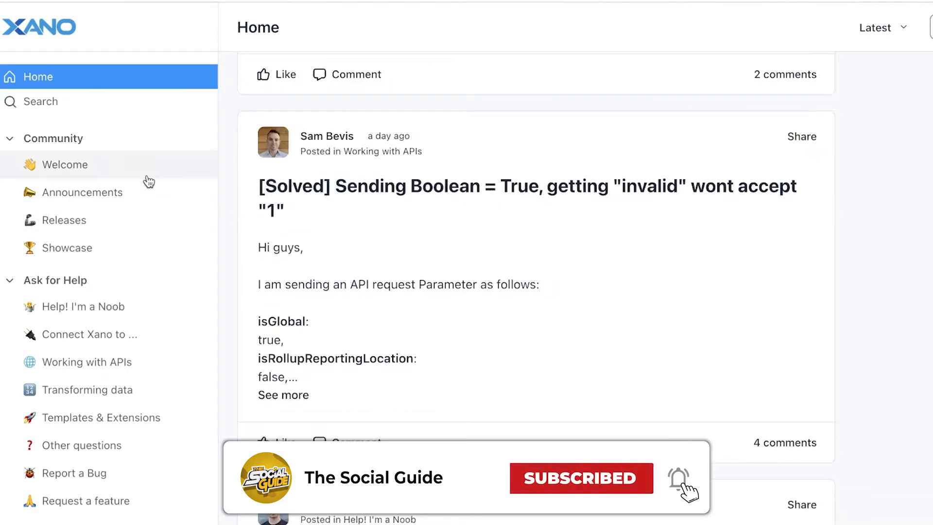
scroll(down, 3)
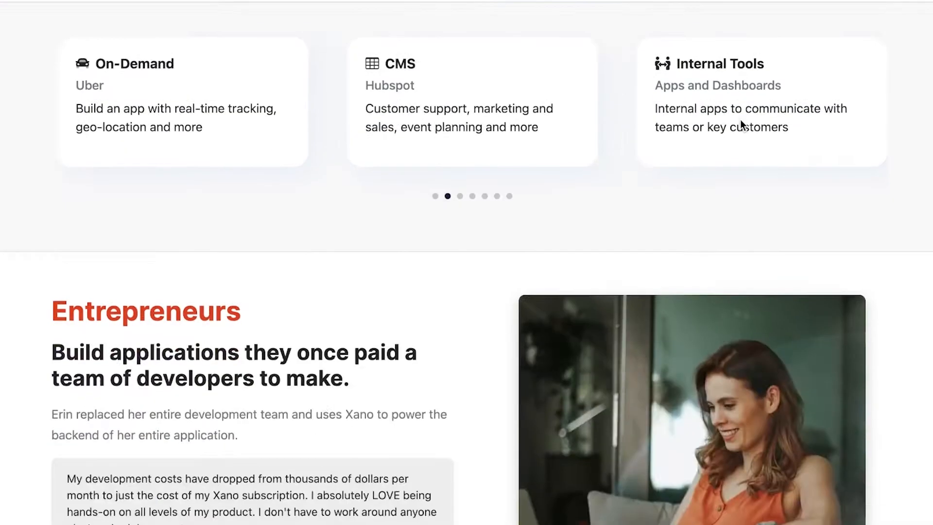
- Return to the homepage top and choose 'Get Started For Free' in the header
scroll(up, 3)
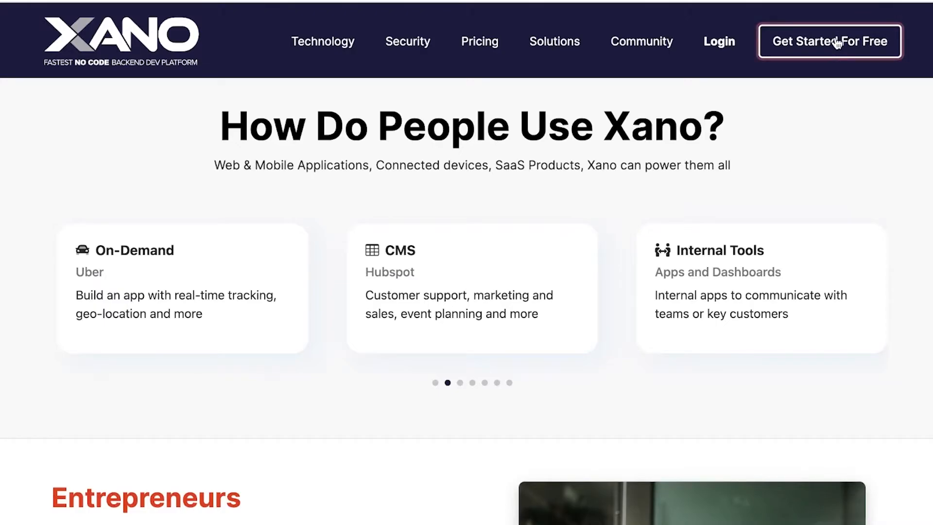
click(829, 41)
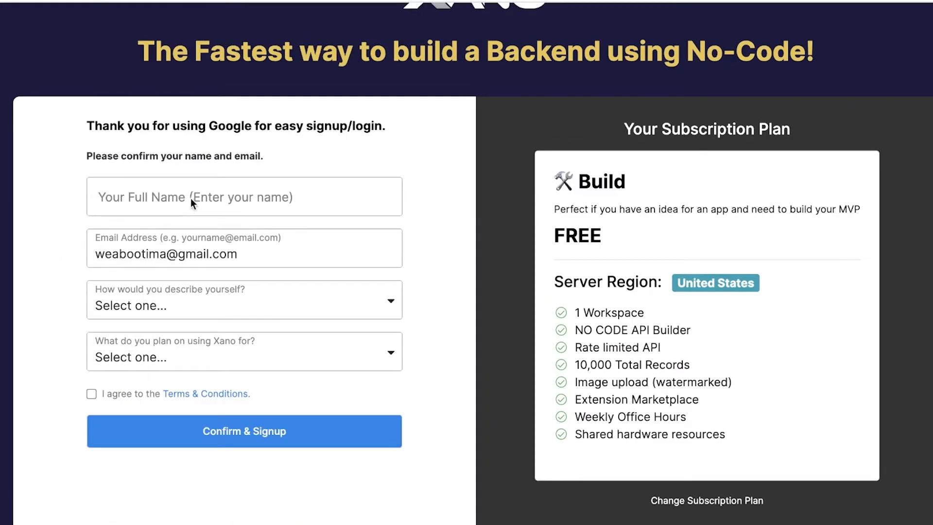
mouse_move(237, 206)
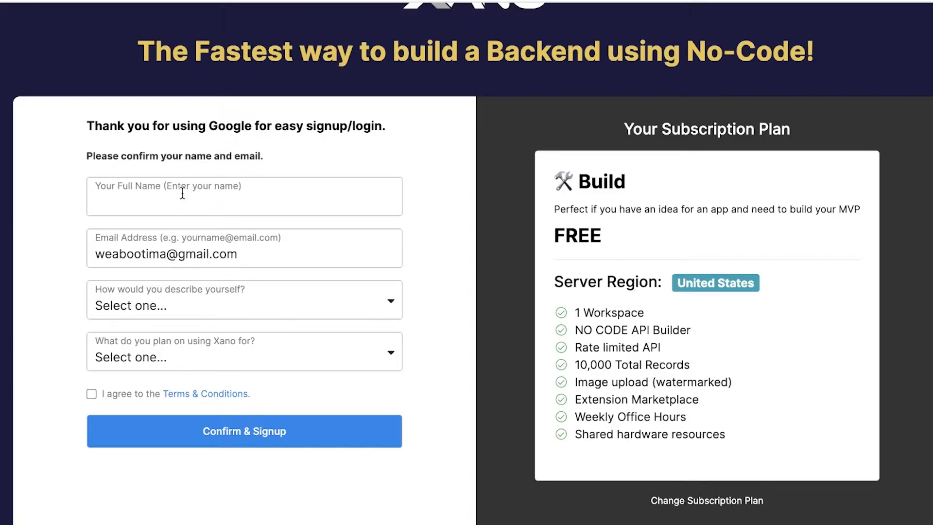
- Accept the terms and submit Jane Doe's free Build plan signup
click(243, 431)
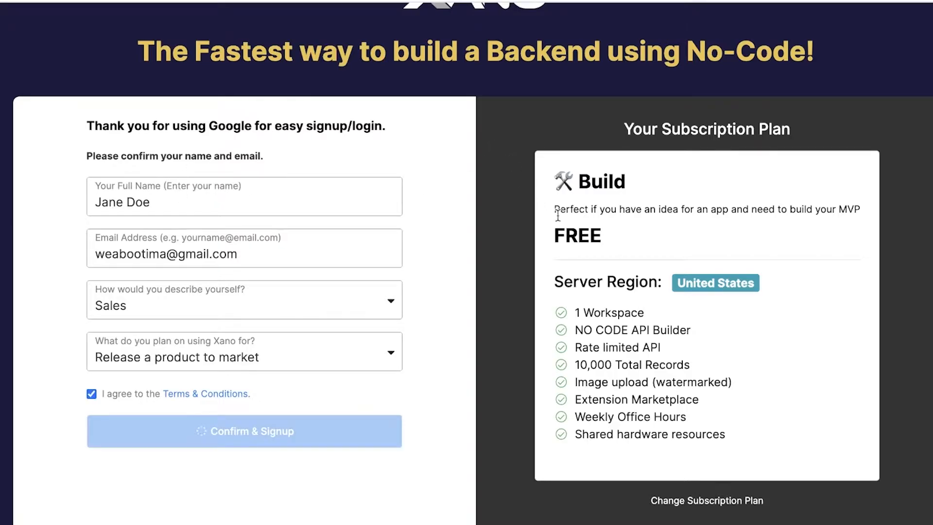
click(243, 431)
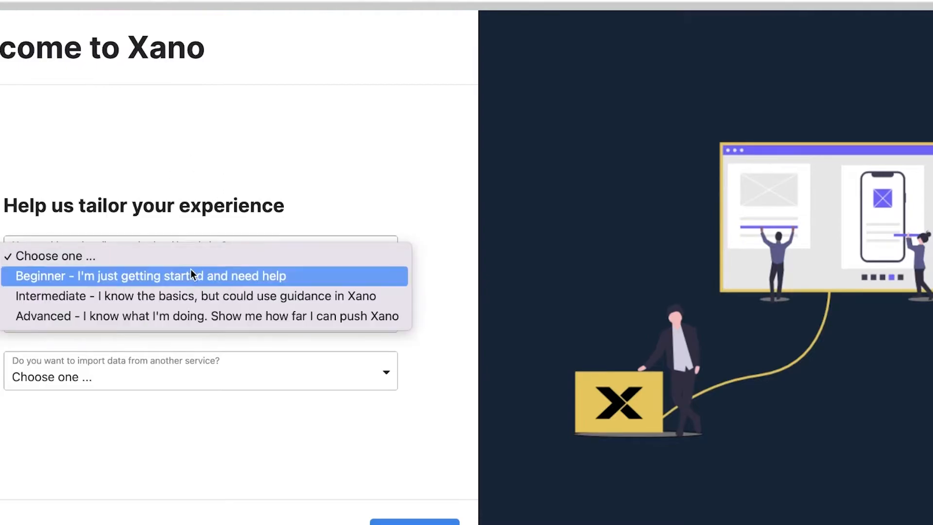
- Choose Beginner backend knowledge, continue, and create the workspace named Jane Doe
click(143, 275)
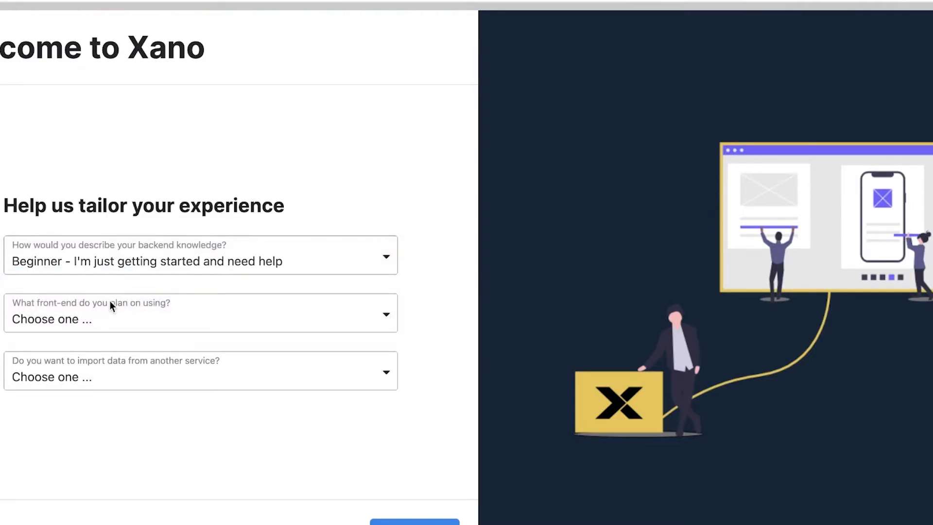
click(200, 318)
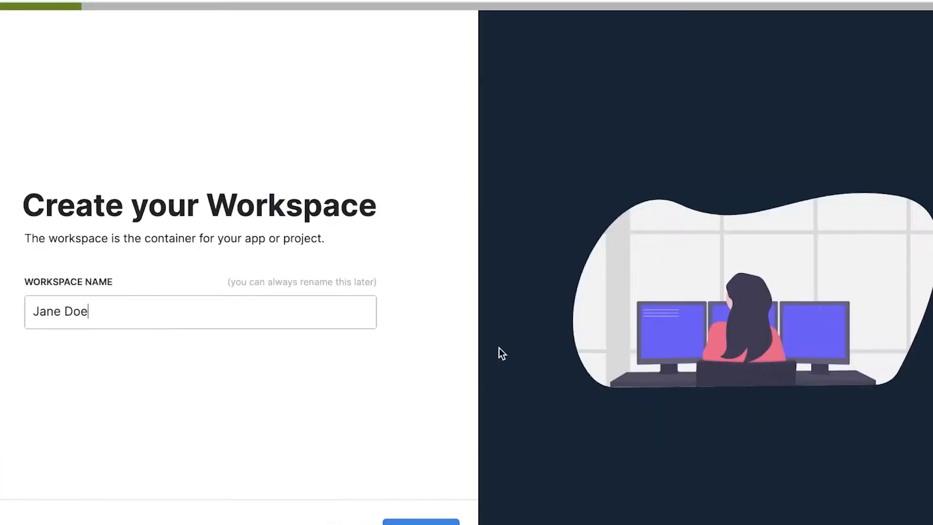
click(421, 522)
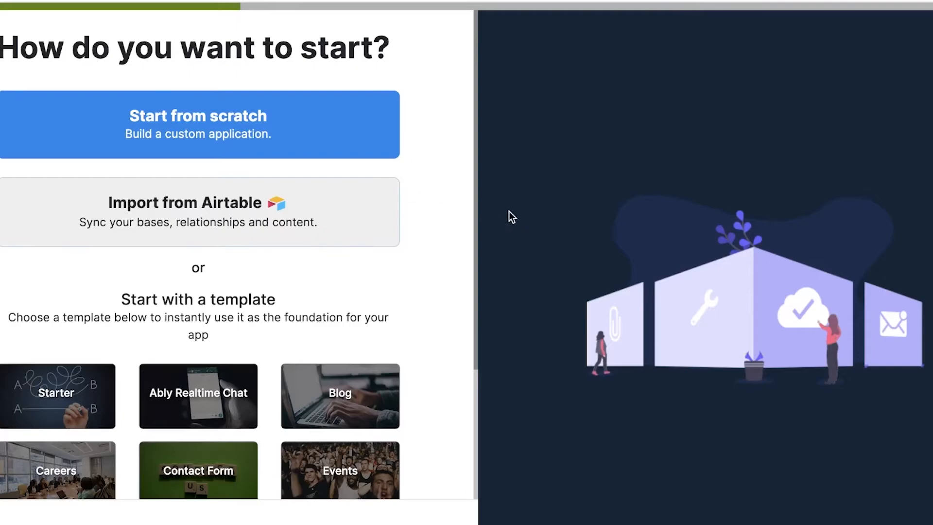
- Scroll through the 'Start with a template' list to pick the Events template
scroll(down, 3)
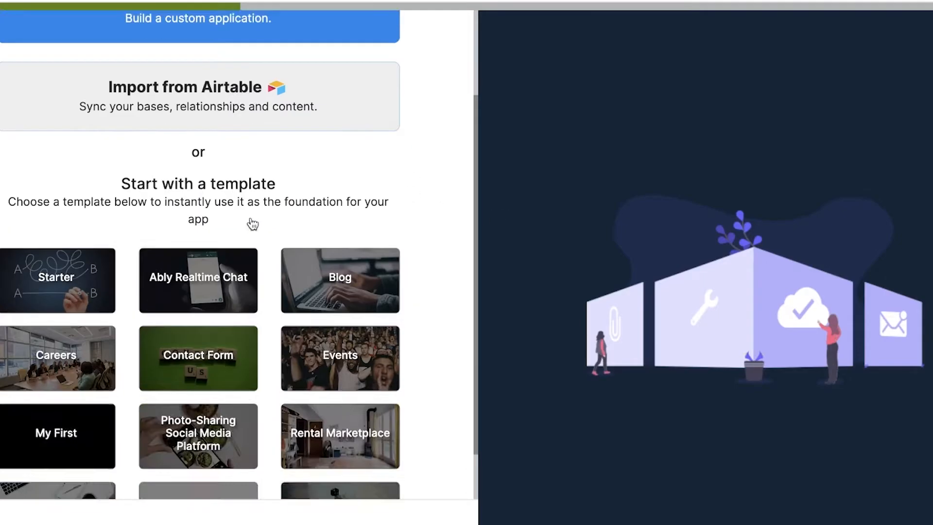
scroll(down, 3)
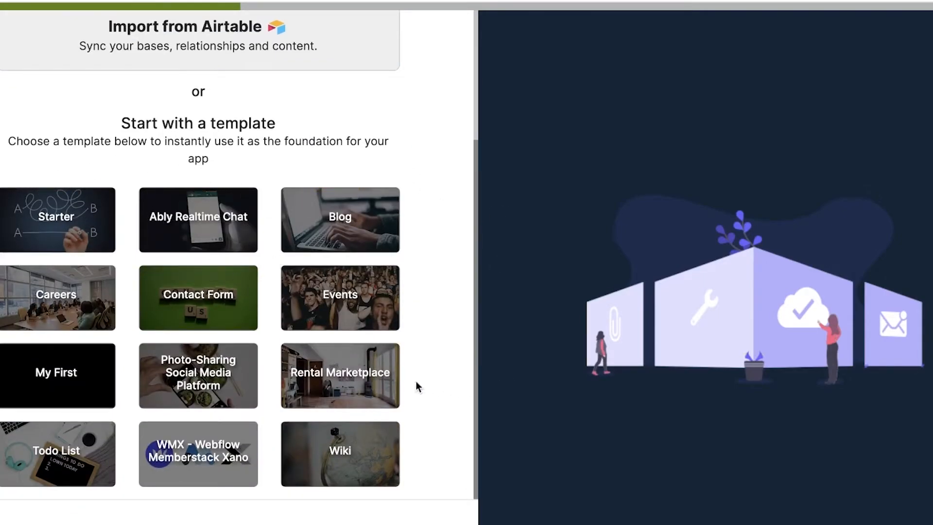
mouse_move(62, 272)
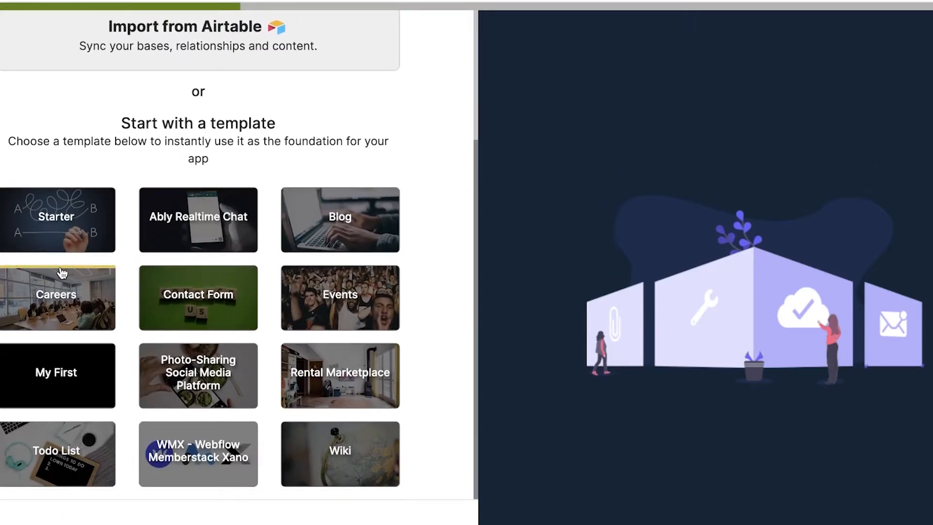
mouse_move(339, 297)
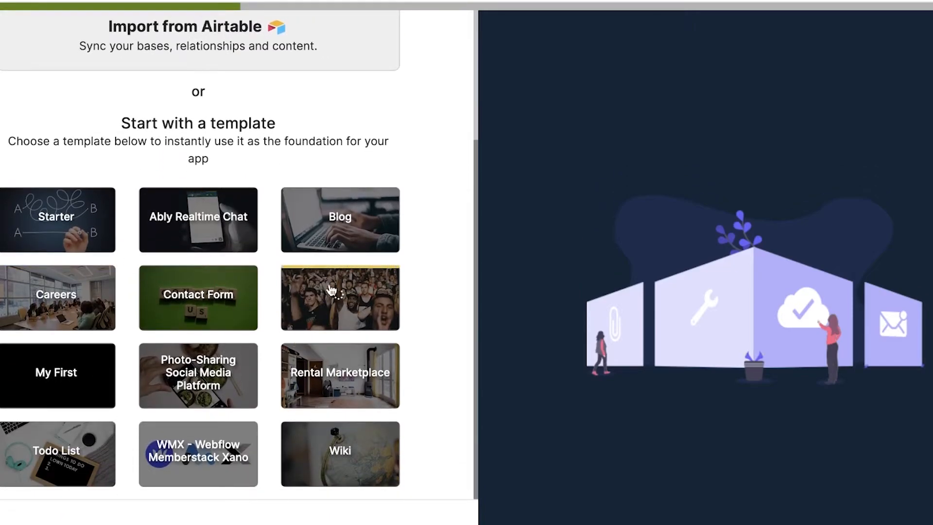
scroll(up, 3)
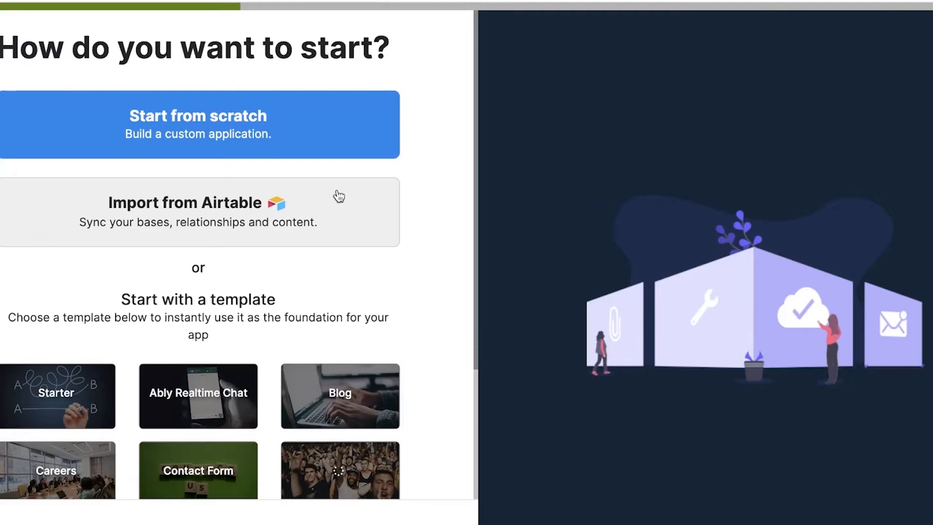
scroll(down, 3)
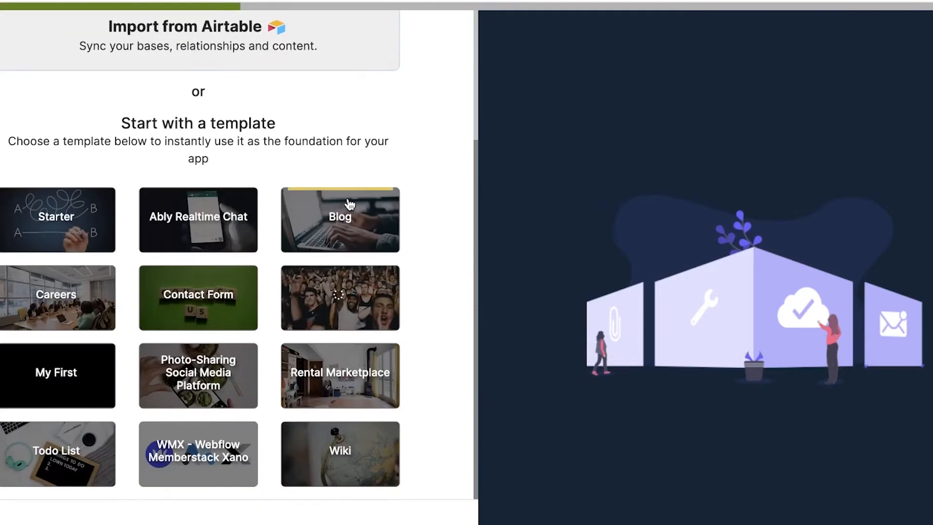
scroll(up, 3)
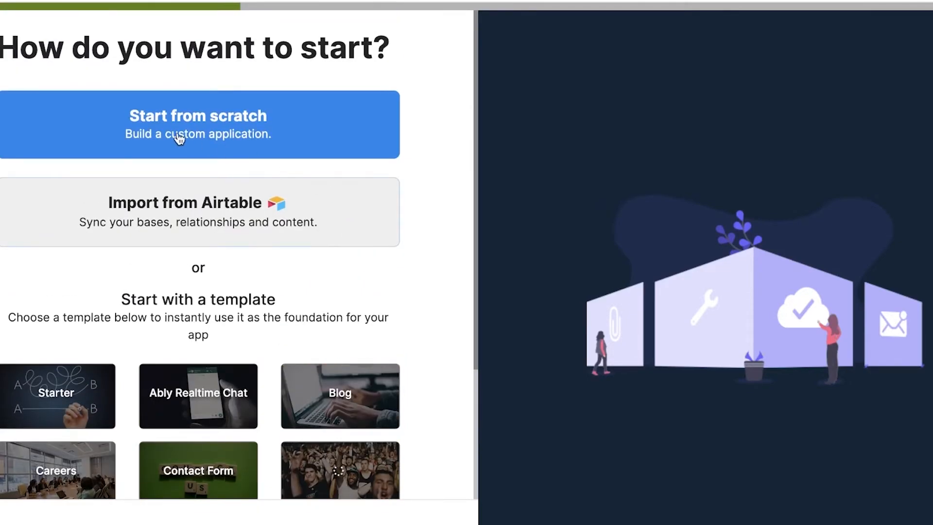
scroll(down, 3)
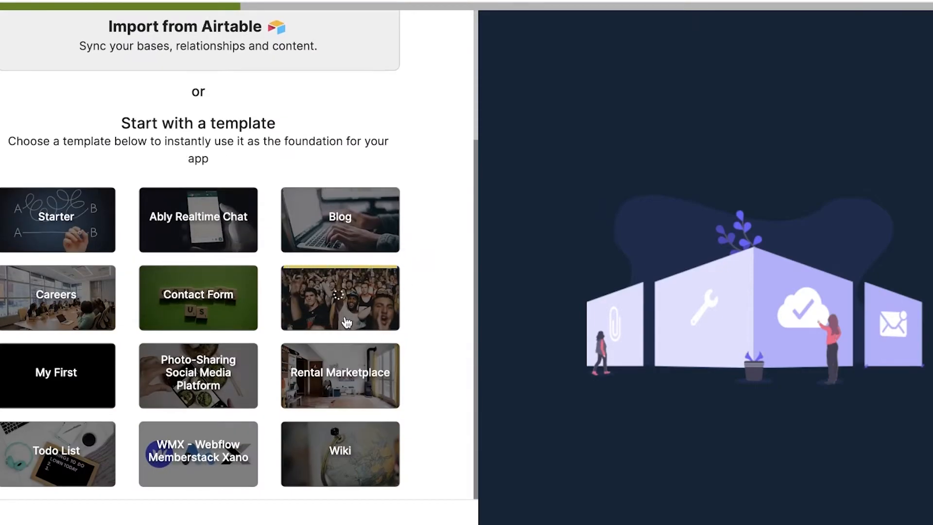
scroll(up, 3)
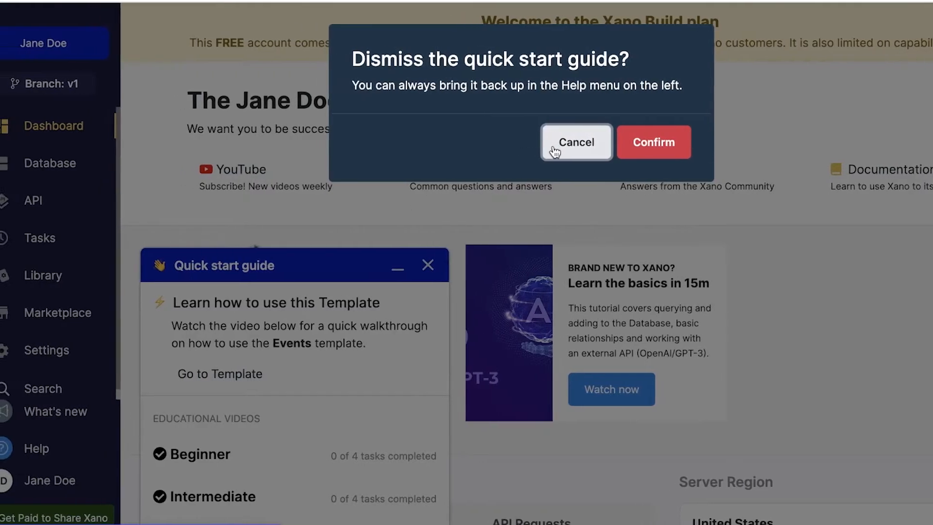
- Dismiss the quick start guide, review event and RSVP Workspace Usage, and go to API
click(652, 142)
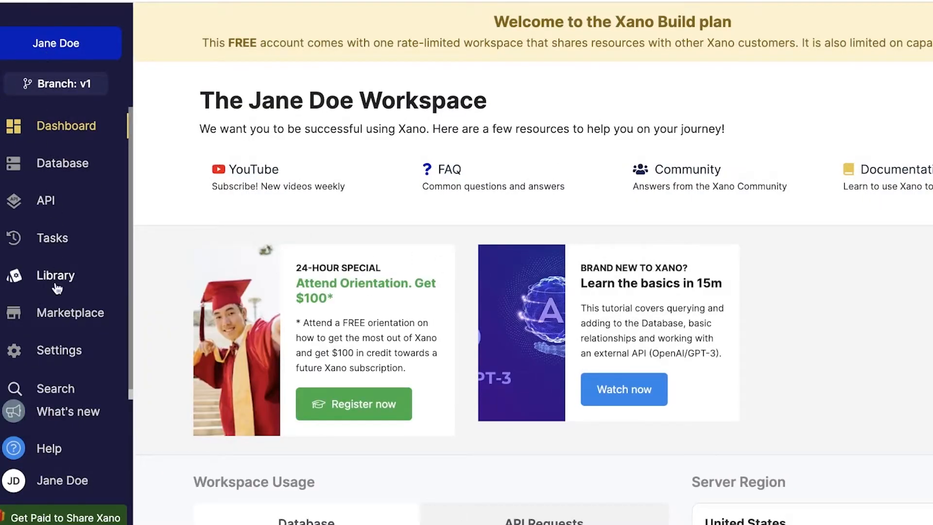
mouse_move(59, 196)
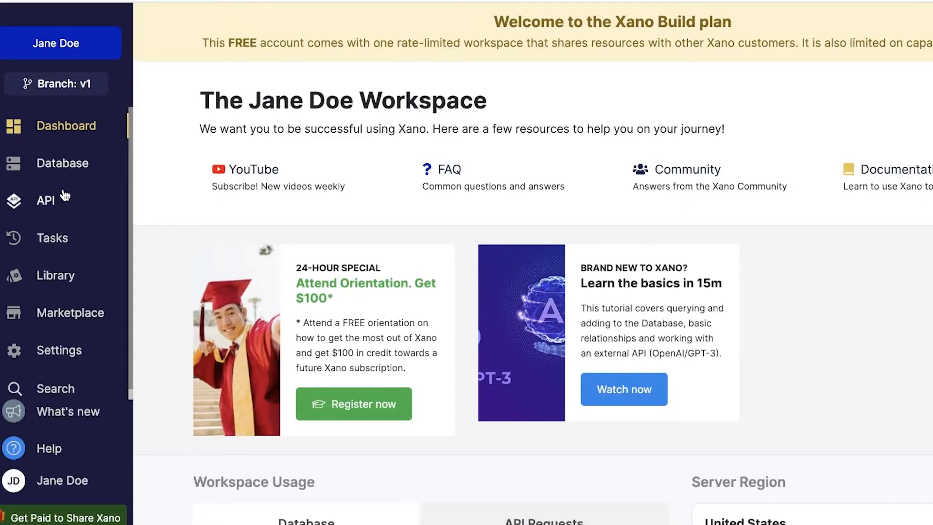
mouse_move(4, 334)
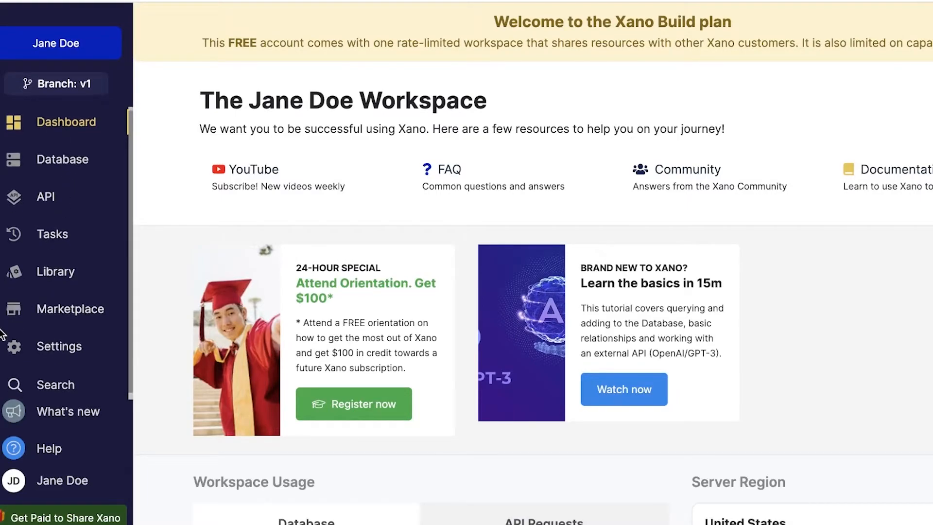
scroll(down, 3)
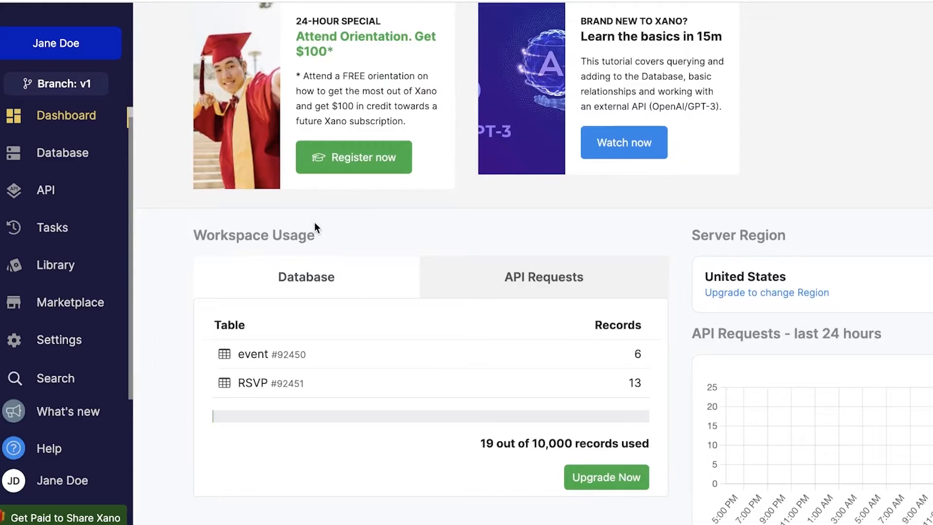
scroll(up, 3)
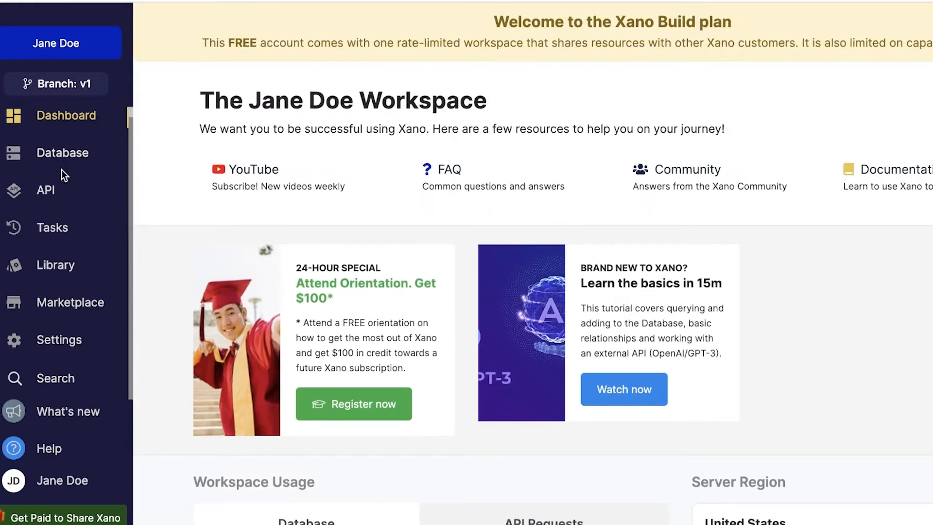
click(45, 190)
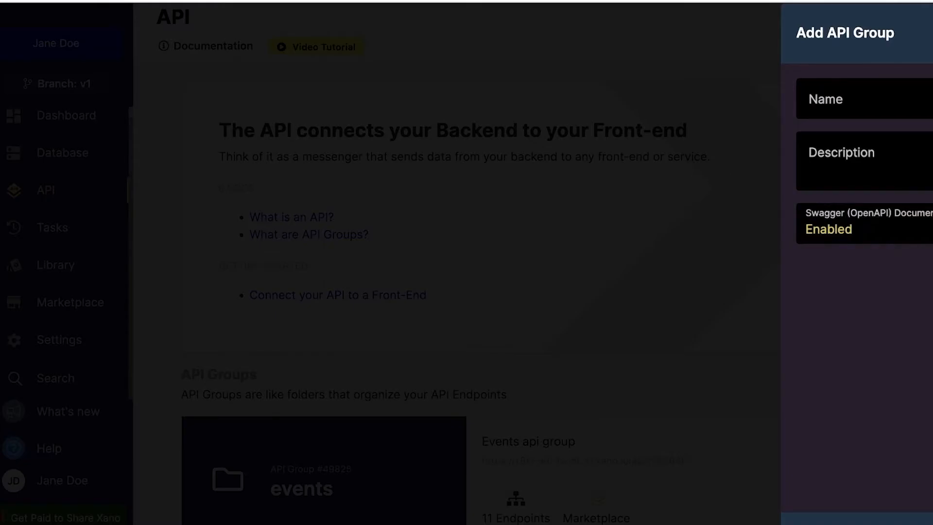
- Leave the API groups for the Database page showing event and RSVP tables
click(63, 153)
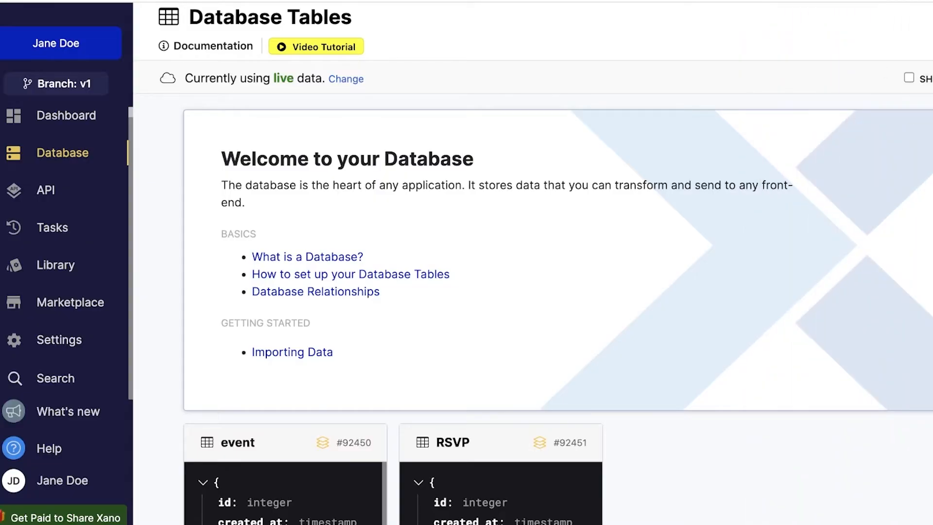
mouse_move(682, 16)
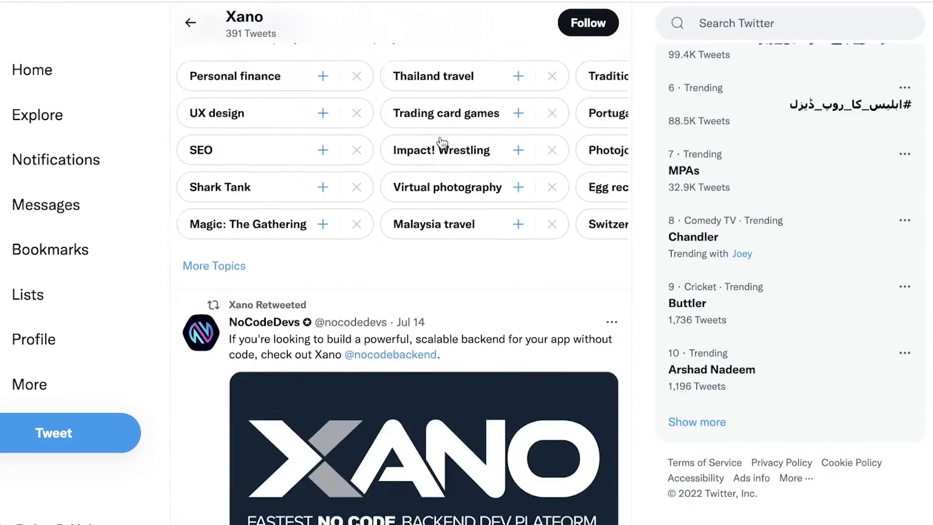
- Scroll Xano's Twitter timeline, including the Fuzzy Search feature announcement
scroll(down, 3)
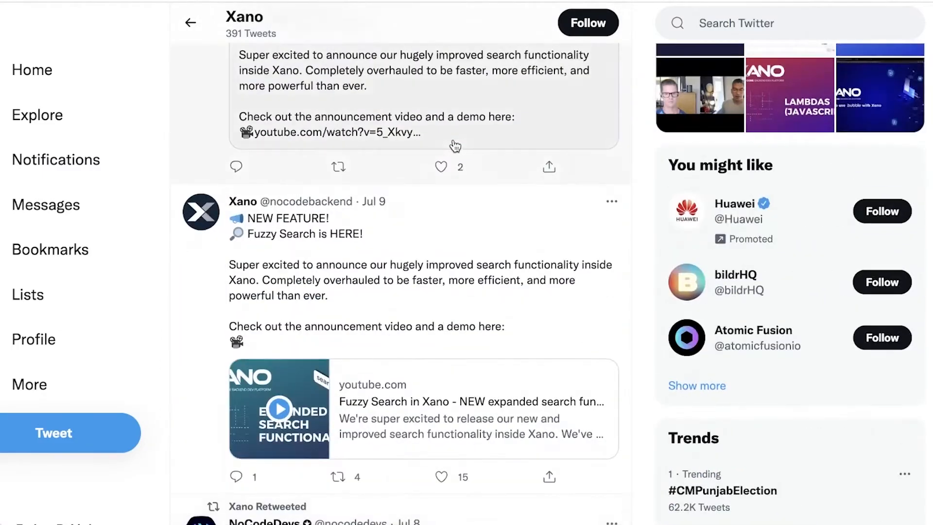
scroll(up, 3)
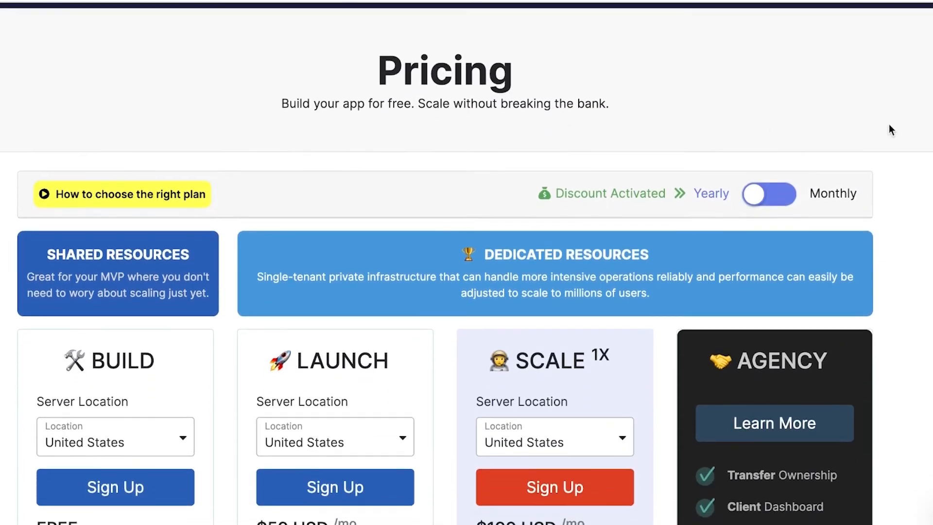
- Scroll through the Build, Launch, Scale, Agency and Enterprise plan feature lists
scroll(down, 3)
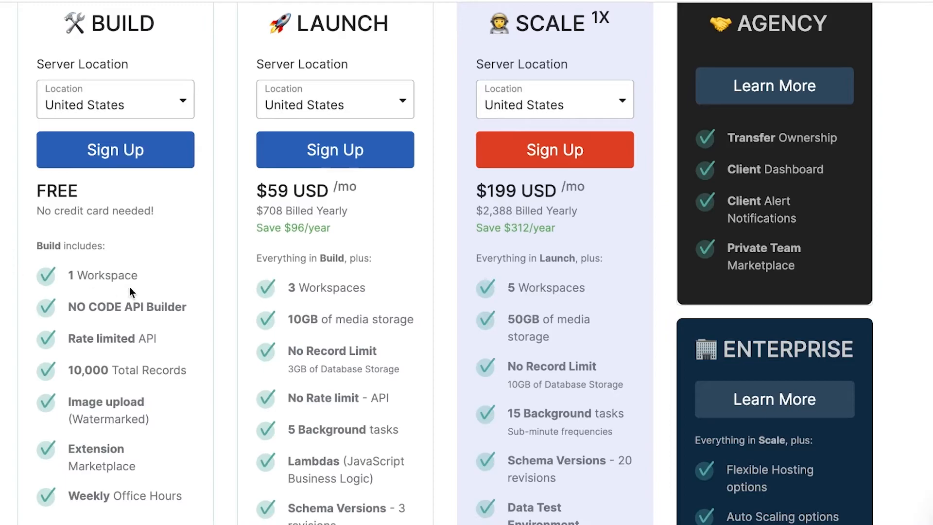
scroll(down, 3)
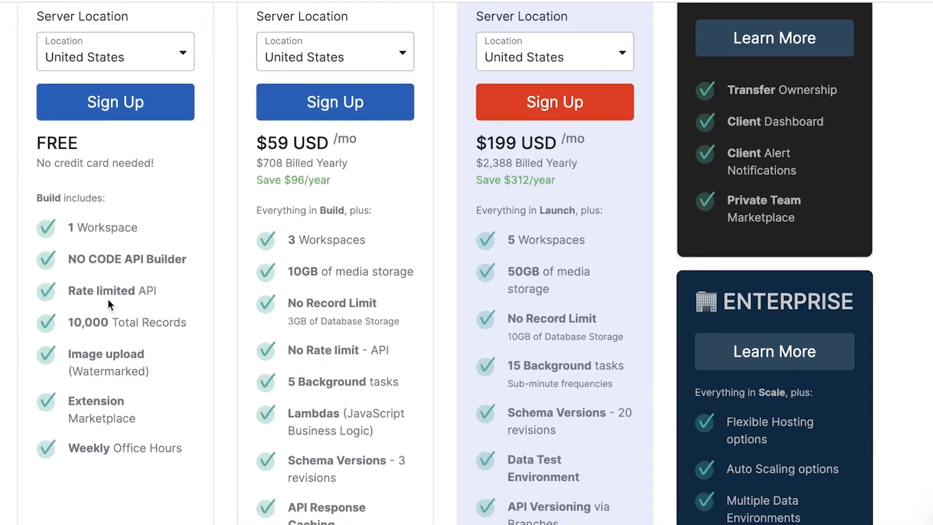
mouse_move(93, 329)
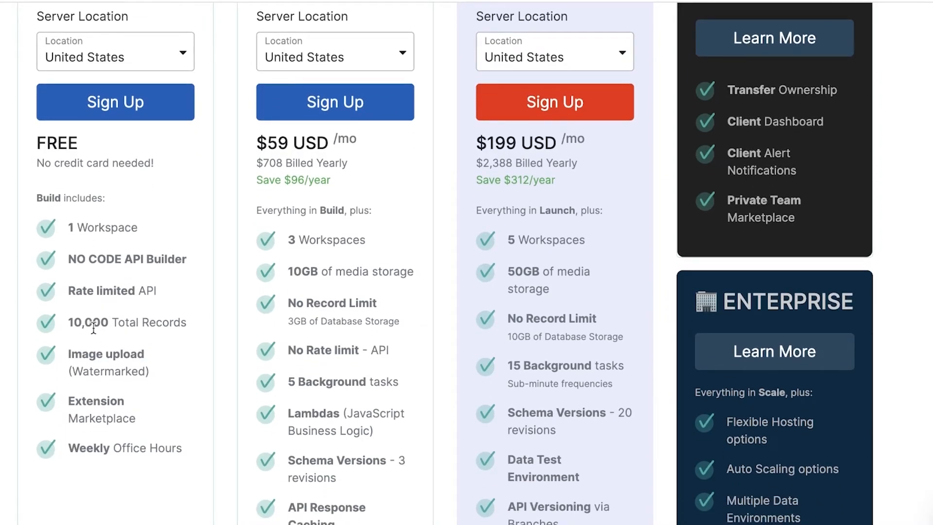
mouse_move(85, 391)
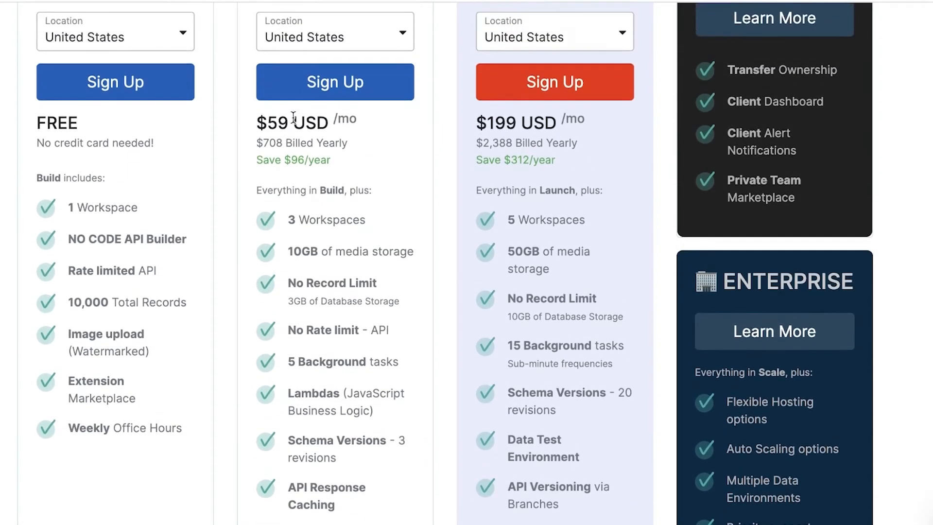
scroll(up, 3)
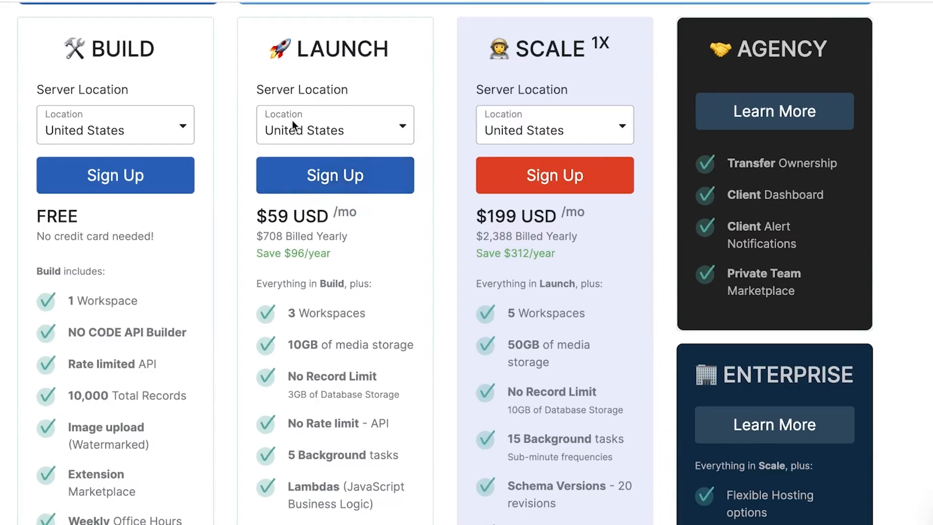
scroll(down, 3)
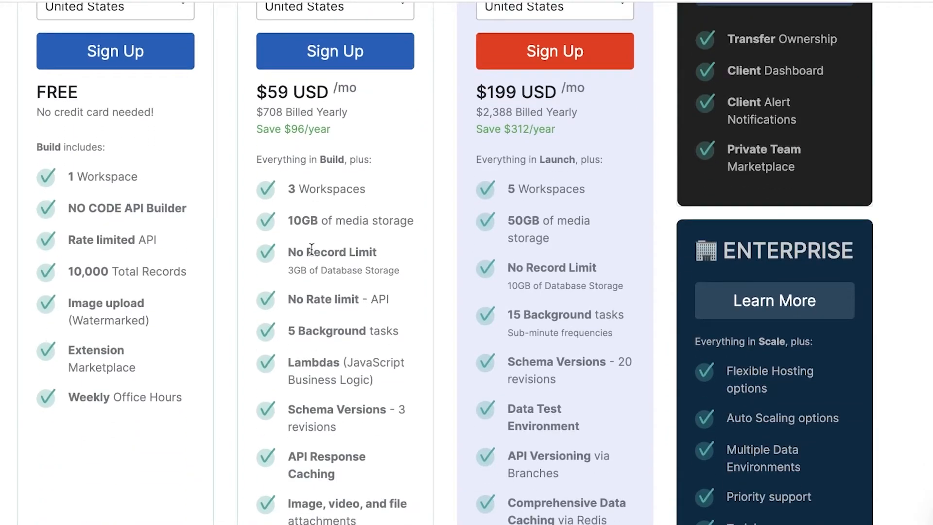
scroll(down, 3)
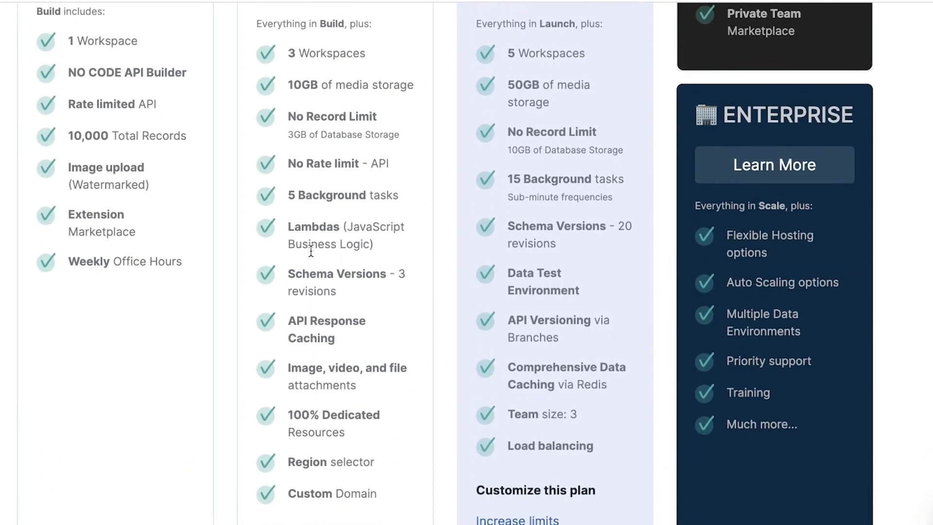
mouse_move(313, 208)
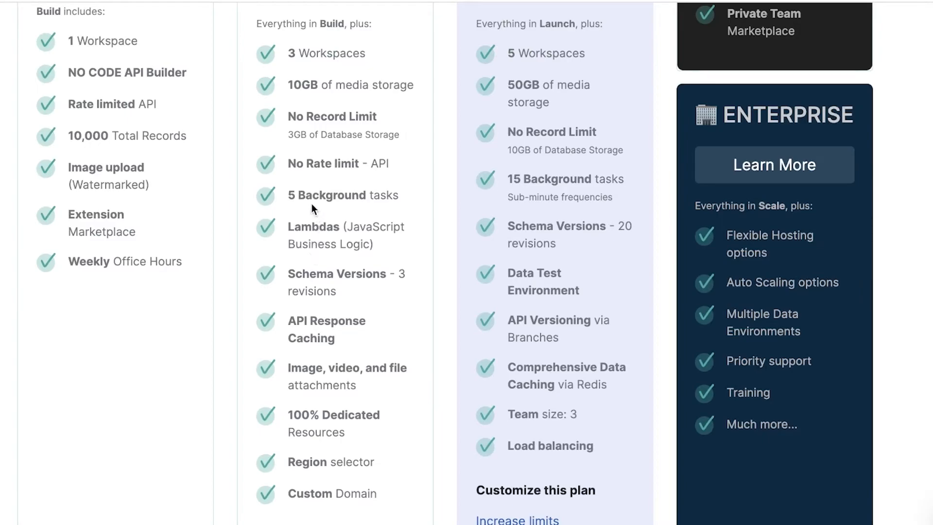
mouse_move(397, 240)
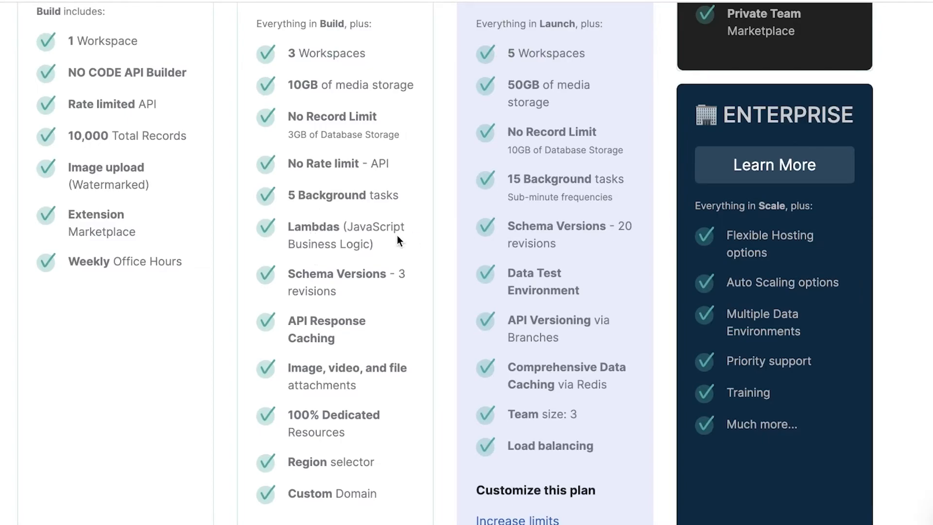
scroll(down, 3)
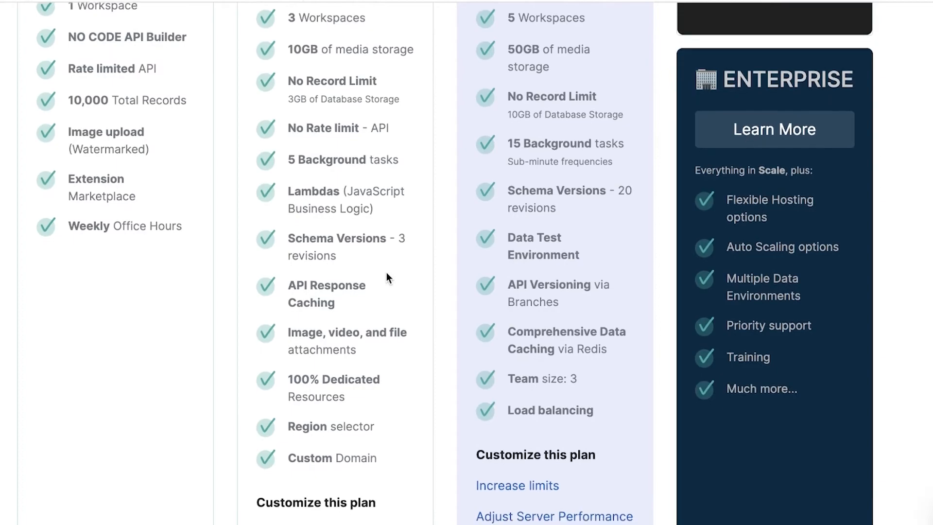
scroll(down, 3)
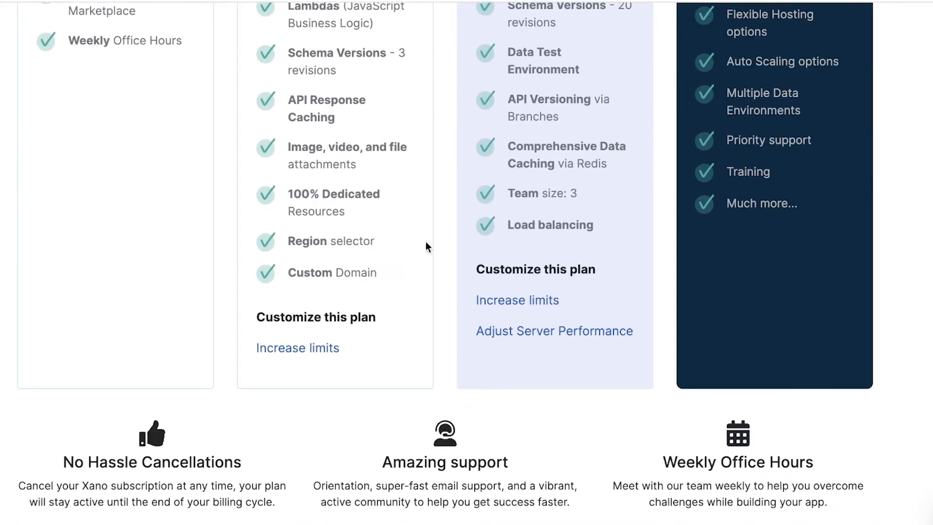
mouse_move(408, 243)
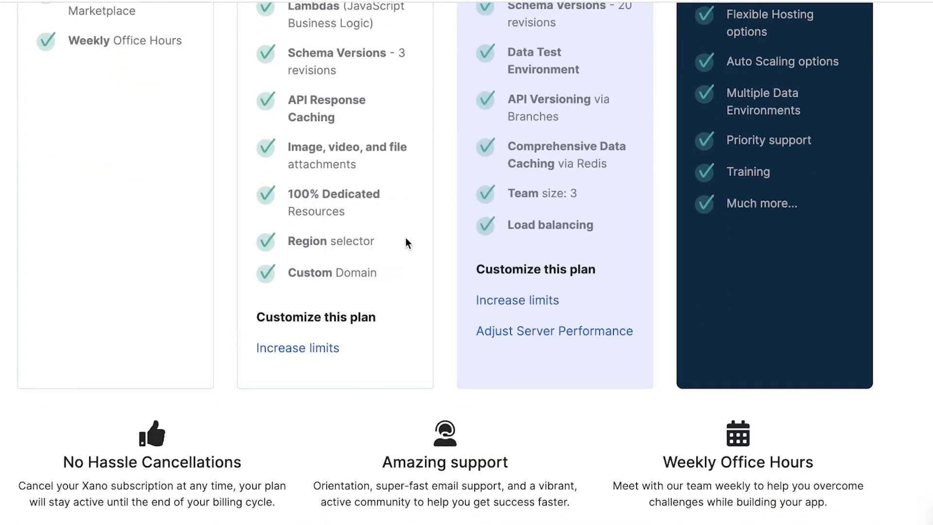
scroll(down, 3)
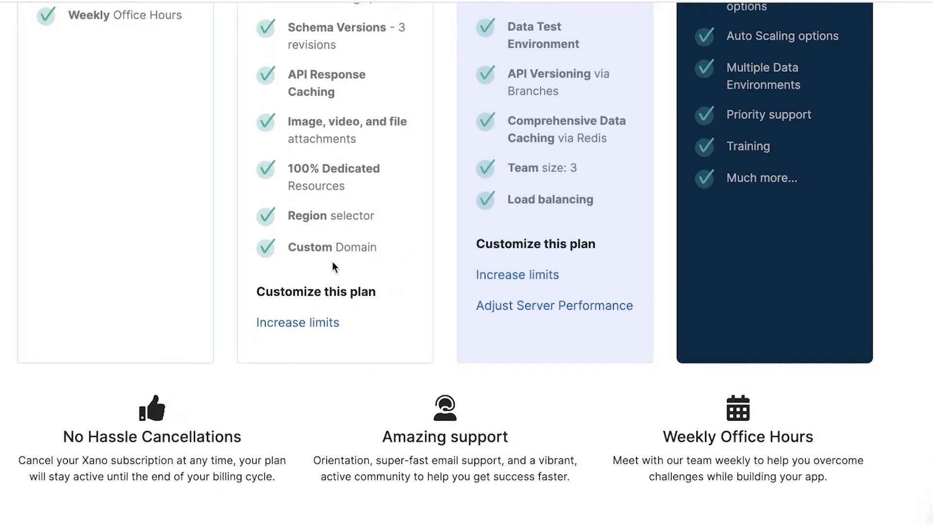
scroll(up, 3)
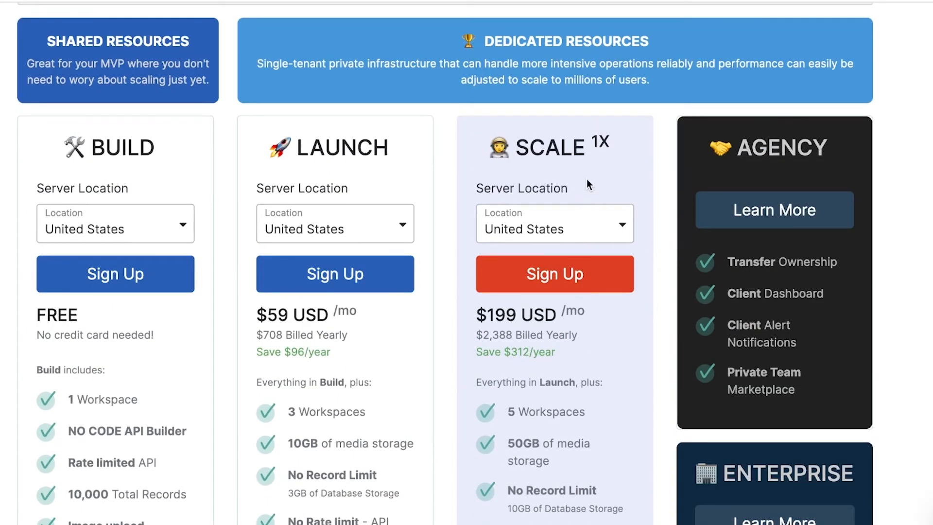
scroll(down, 3)
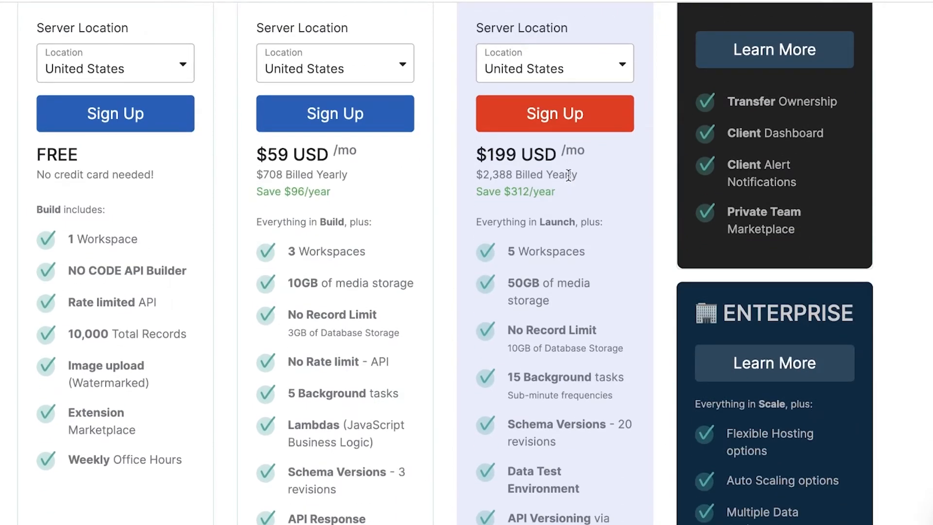
mouse_move(623, 182)
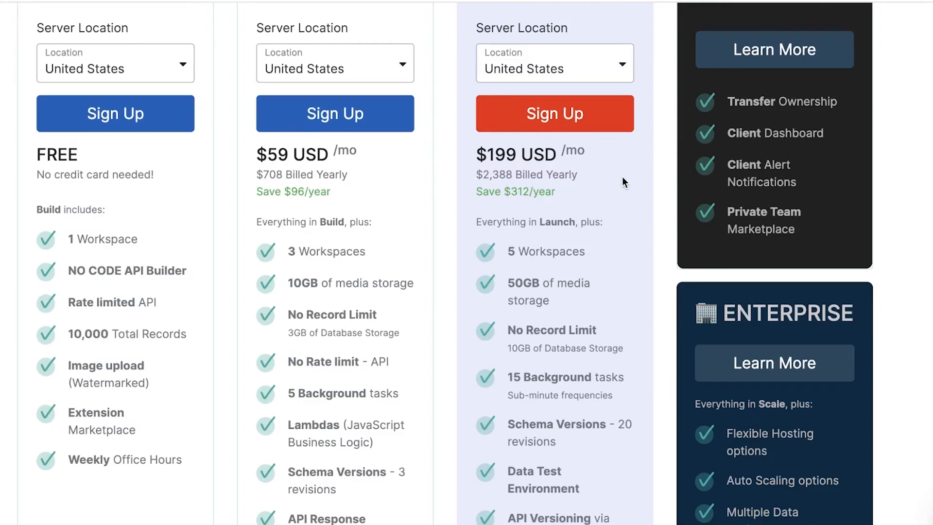
scroll(down, 3)
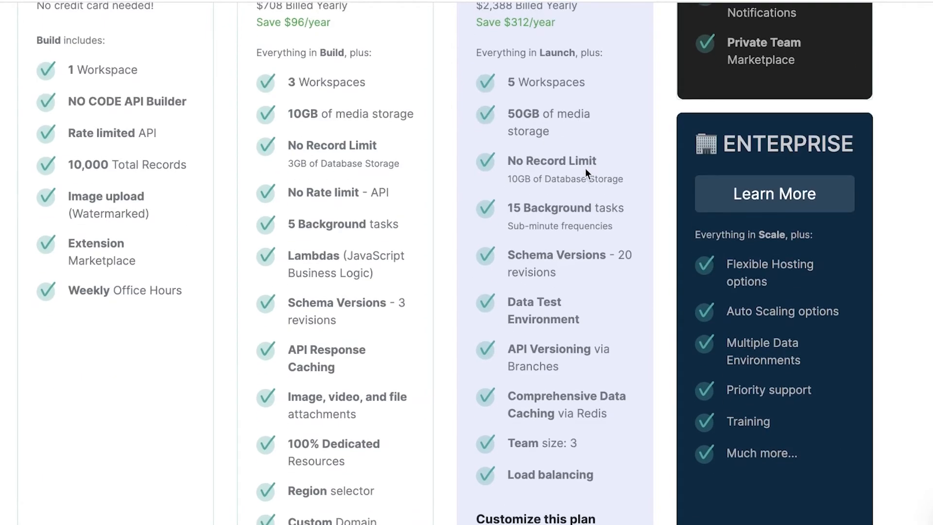
scroll(down, 3)
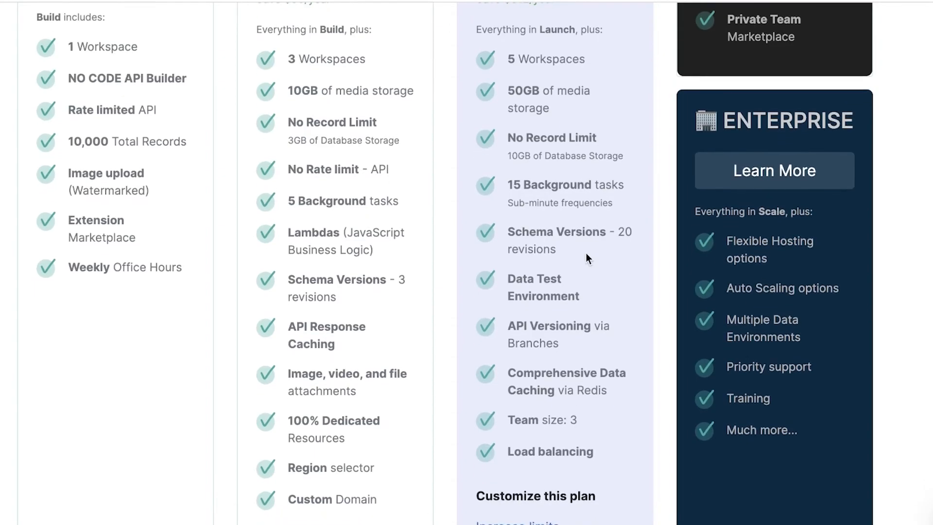
scroll(down, 3)
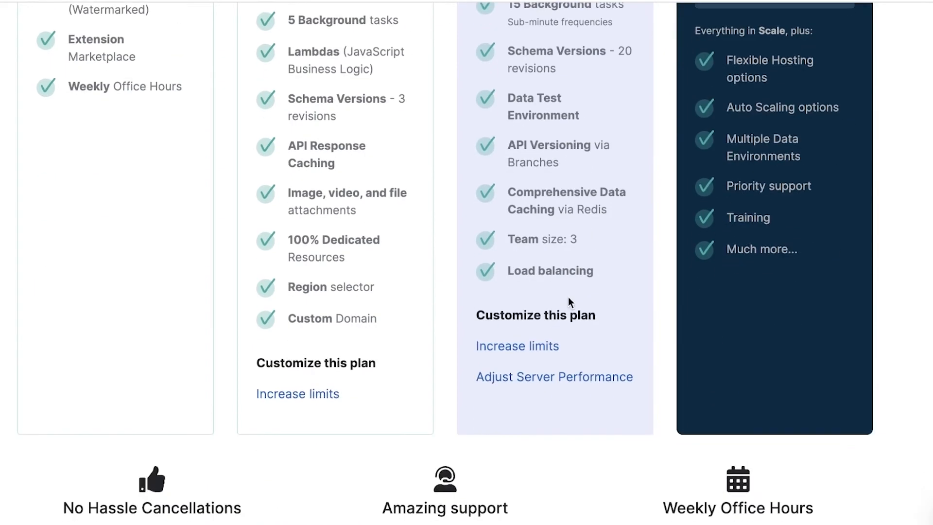
scroll(down, 3)
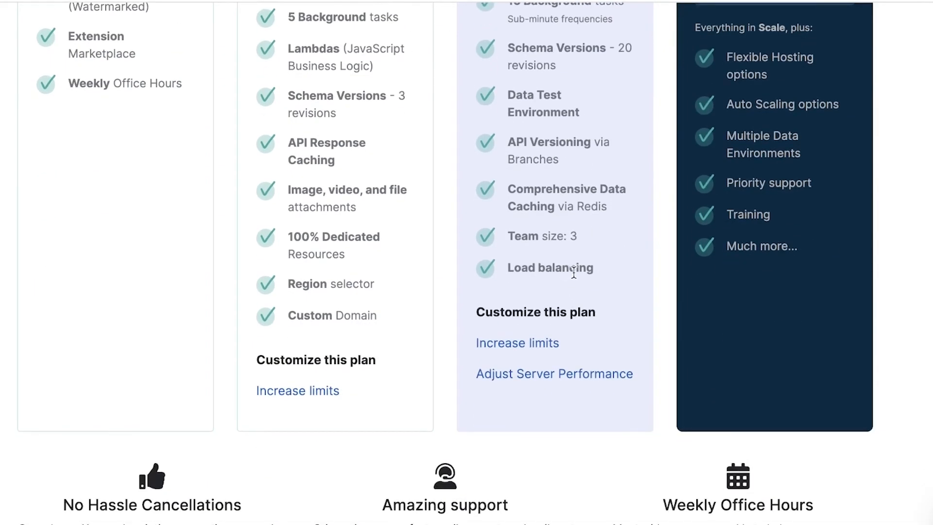
scroll(up, 3)
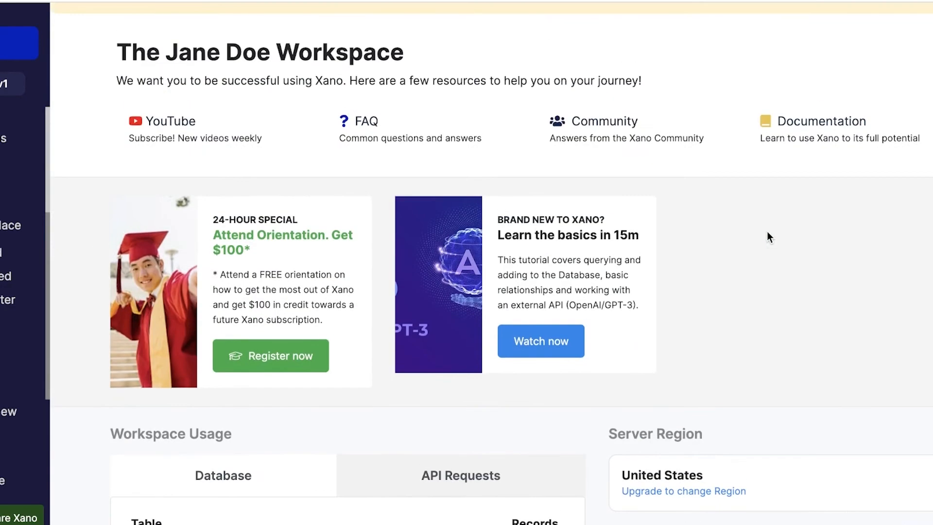
- Check Workspace Usage showing 19 of 10,000 records, then return to the dashboard top
scroll(down, 3)
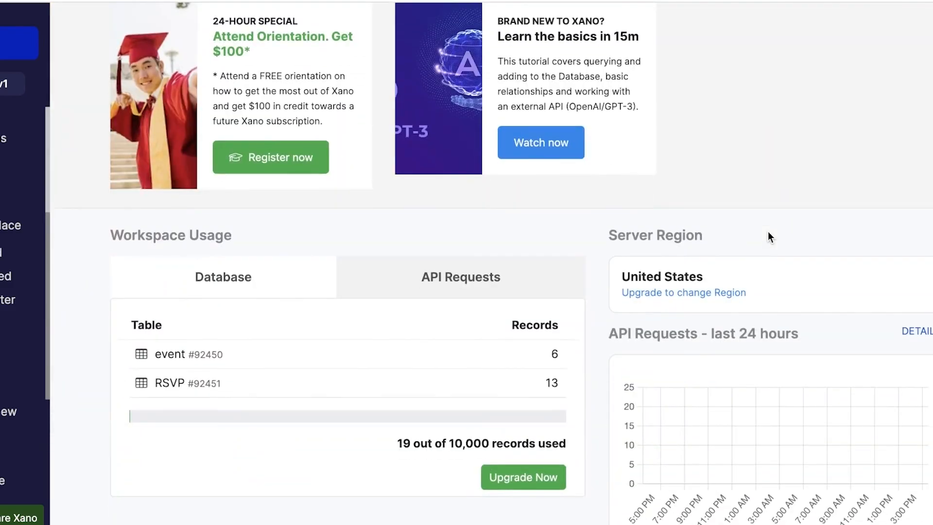
mouse_move(708, 224)
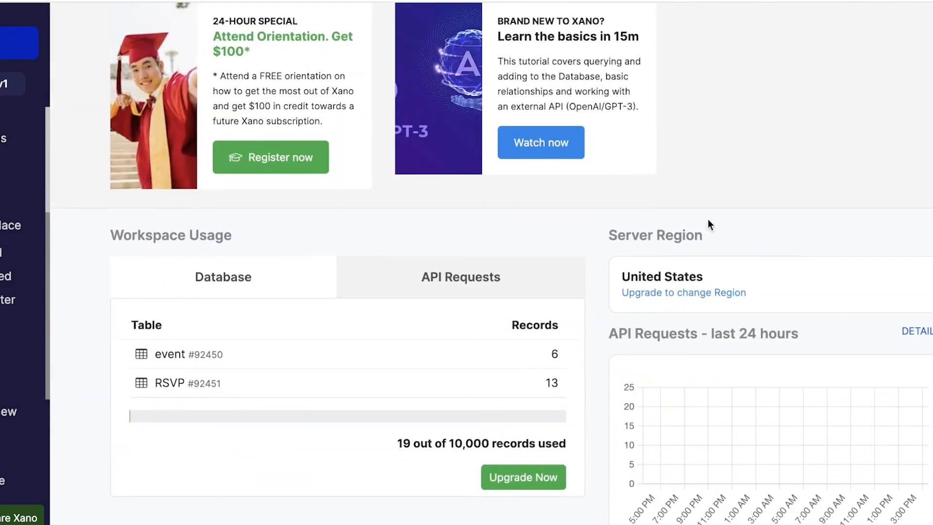
scroll(up, 3)
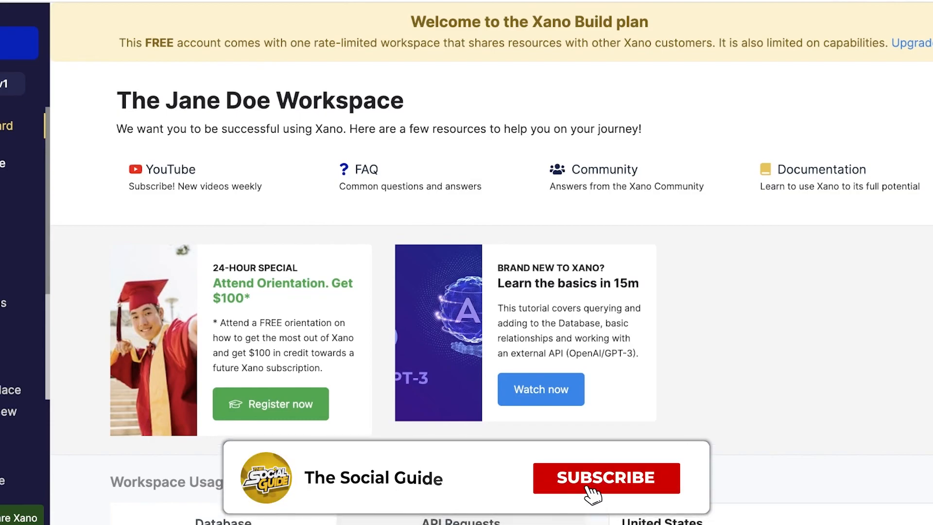
click(605, 477)
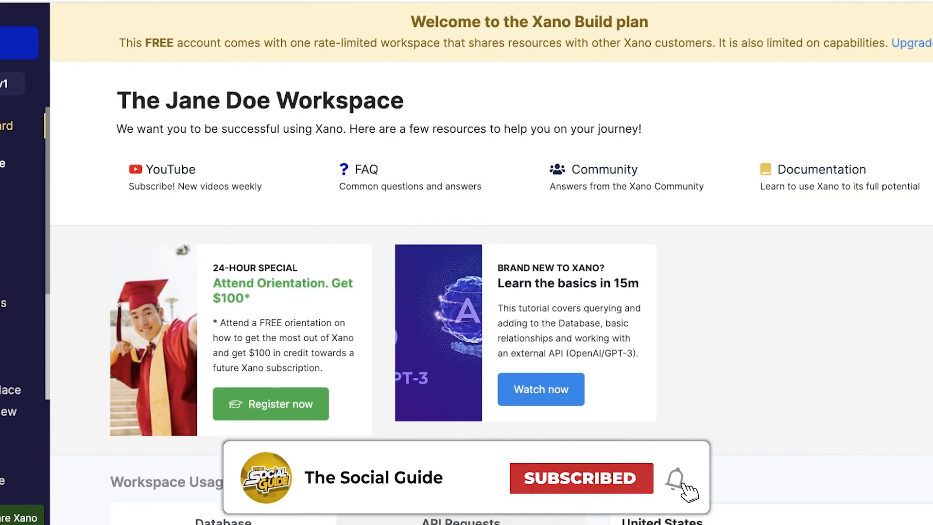